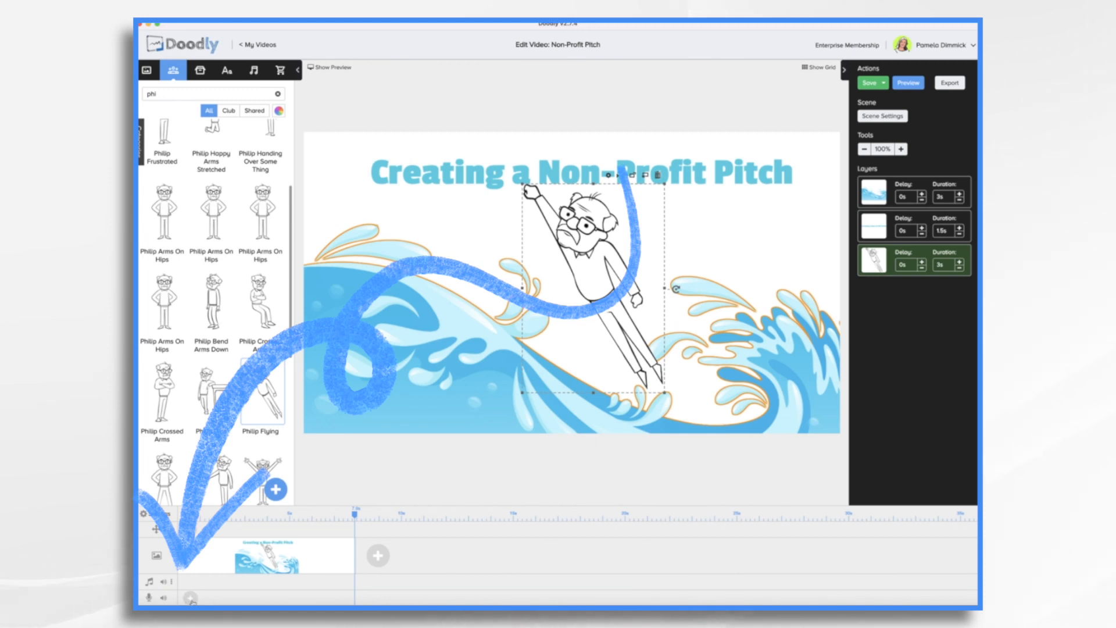
- Record the spoken narration onto the voice audio track
{"action": "left_click", "coordinate": [147, 597]}
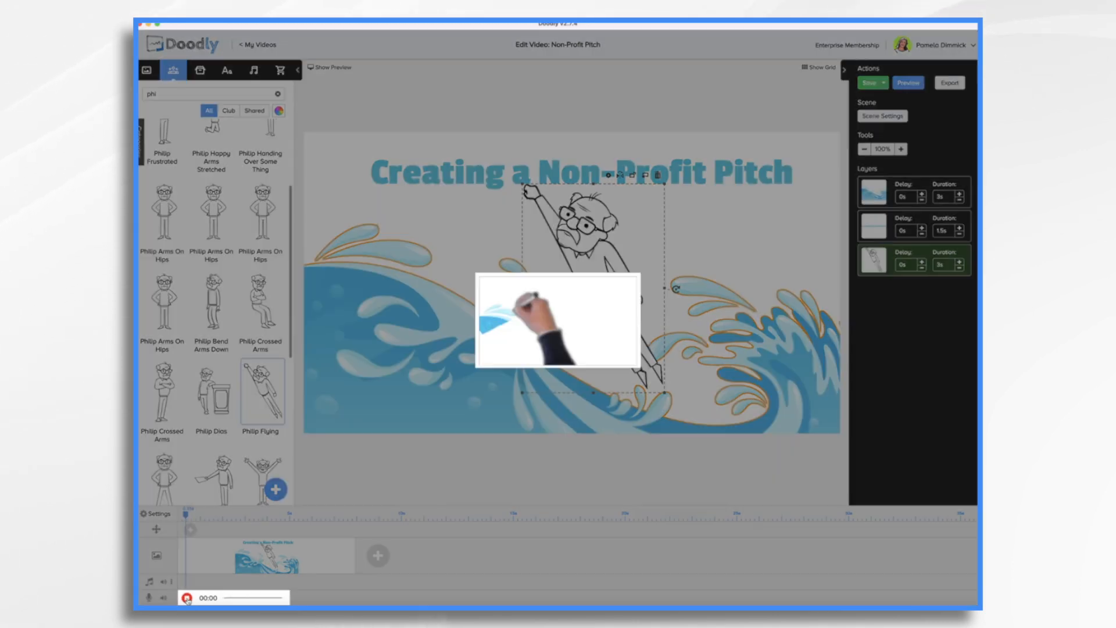
{"action": "left_click", "coordinate": [868, 82]}
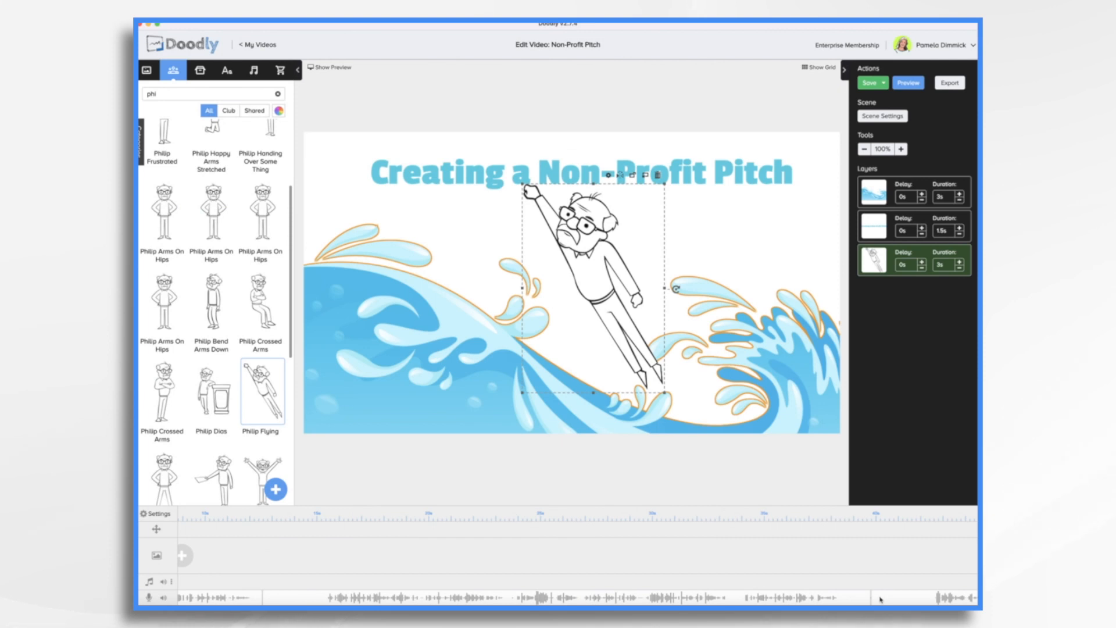
{"action": "mouse_move", "coordinate": [867, 593]}
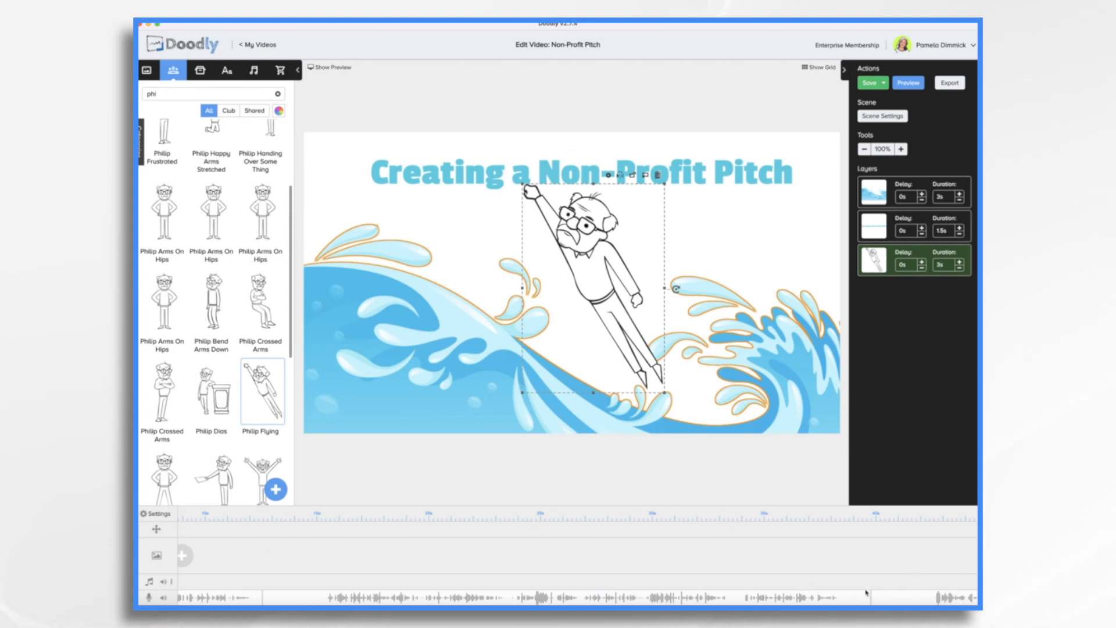
{"action": "mouse_move", "coordinate": [363, 590]}
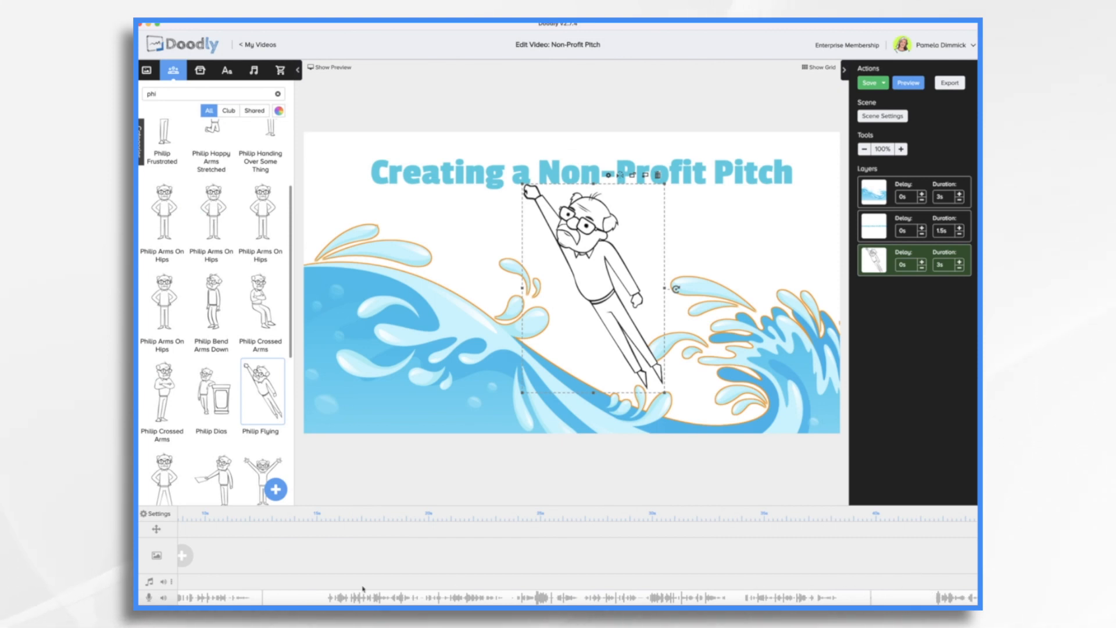
{"action": "mouse_move", "coordinate": [885, 584]}
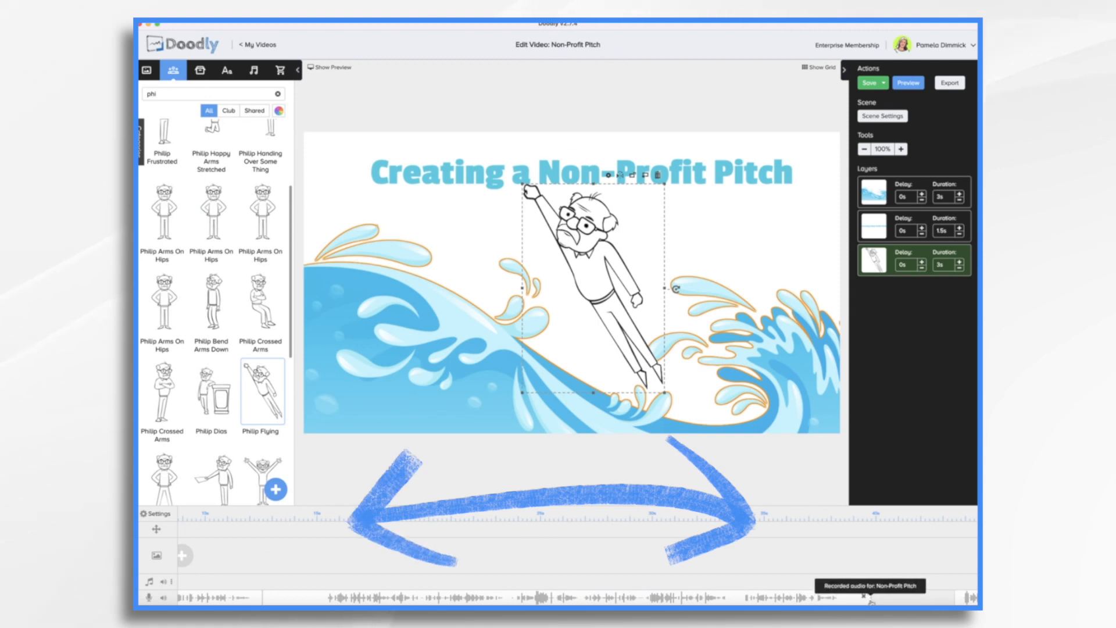
{"action": "mouse_move", "coordinate": [265, 598]}
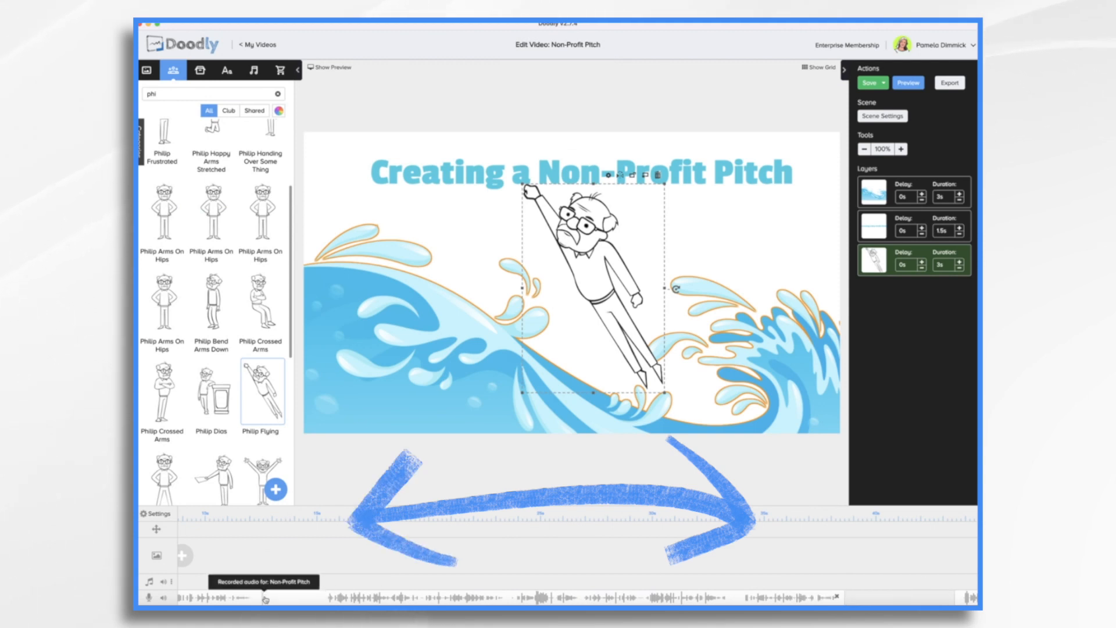
{"action": "mouse_move", "coordinate": [467, 597]}
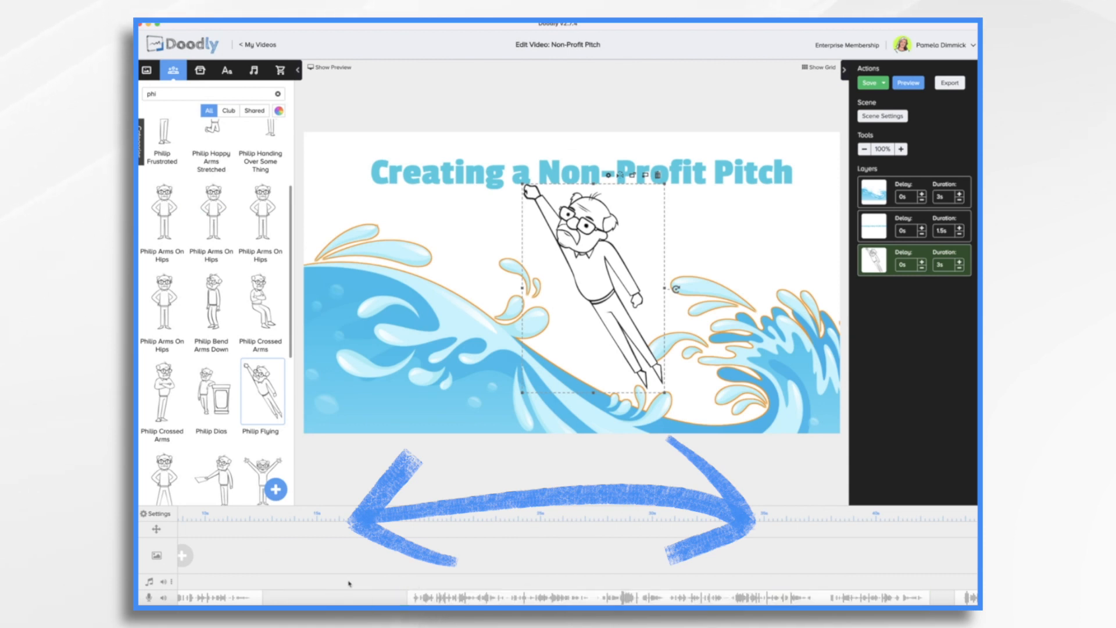
- Change the title text to 'The World Needs Your Help!' and confirm it
{"action": "left_click", "coordinate": [870, 83]}
{"action": "type", "text": "The World Needs Your Help"}
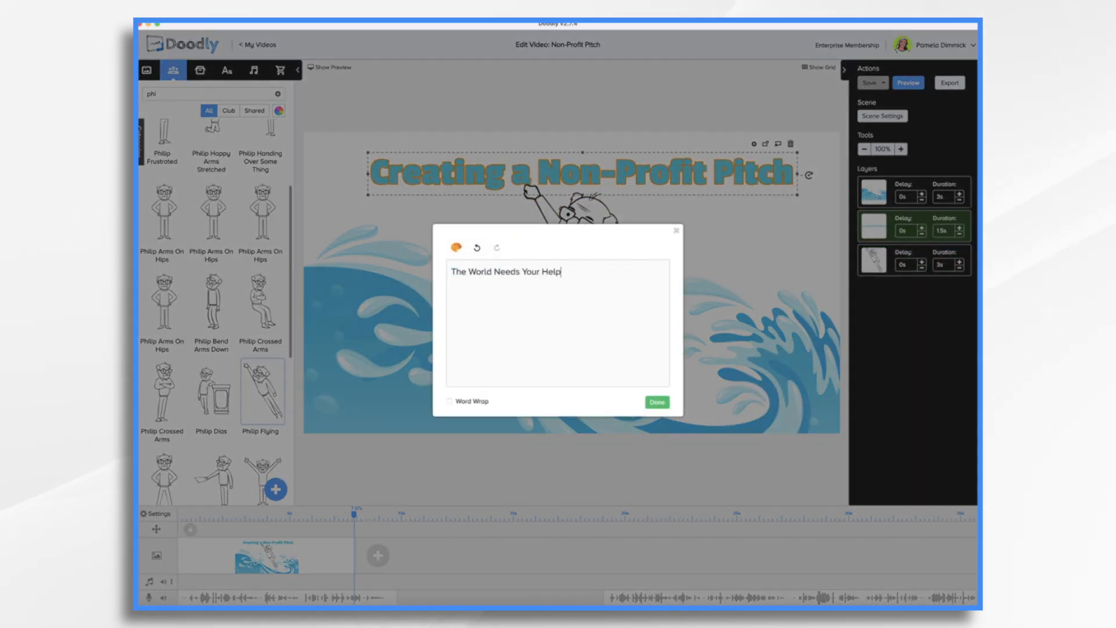
{"action": "left_click", "coordinate": [654, 403]}
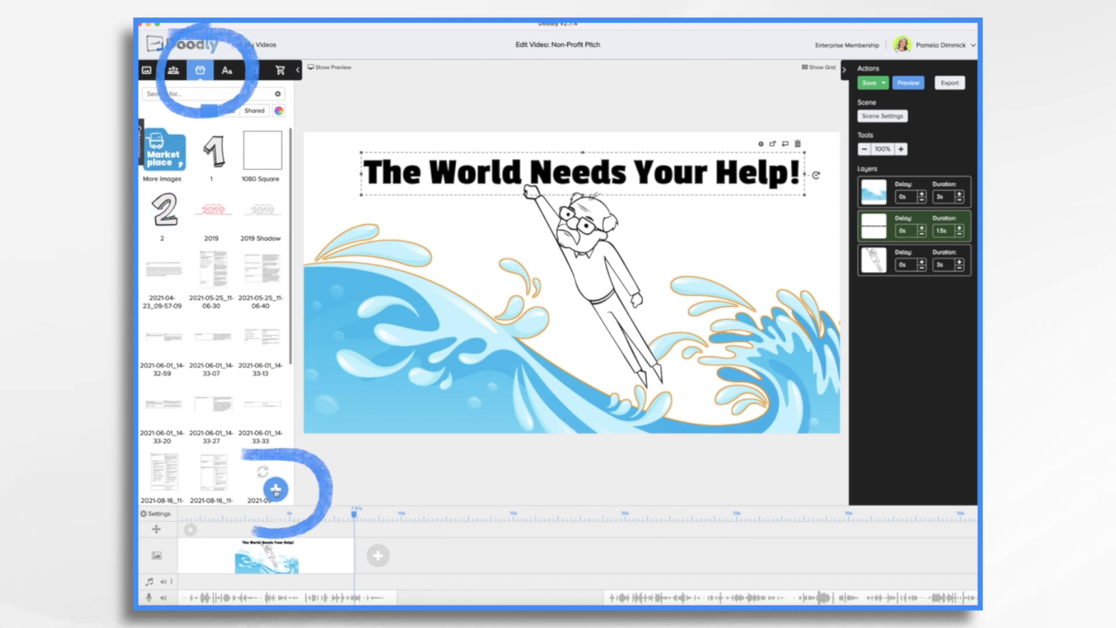
- Add the Acme Logo image and position it right of the flying character
{"action": "left_click", "coordinate": [274, 489]}
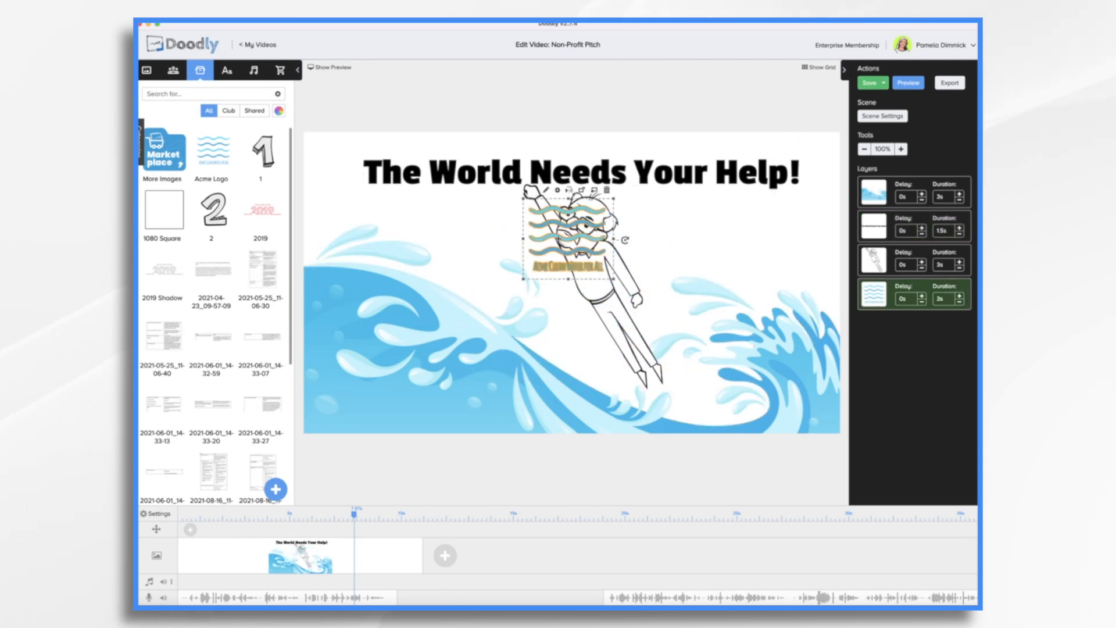
{"action": "left_click_drag", "start_coordinate": [569, 232], "coordinate": [765, 238]}
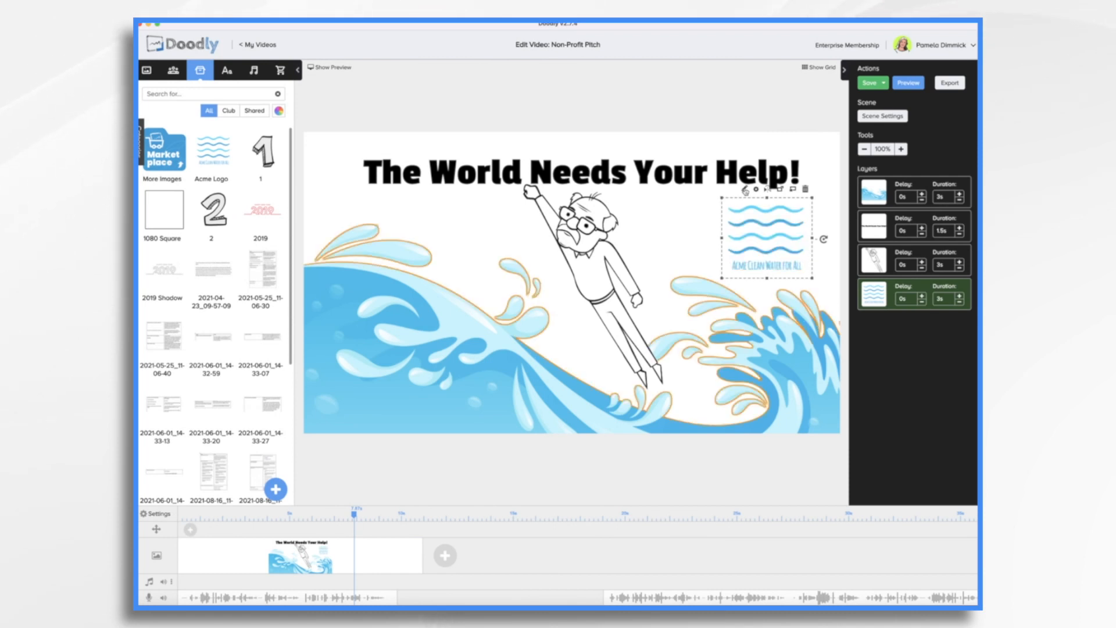
- Edit the Acme Logo asset and raise its reveal Path Size to 48
{"action": "double_click", "coordinate": [767, 235]}
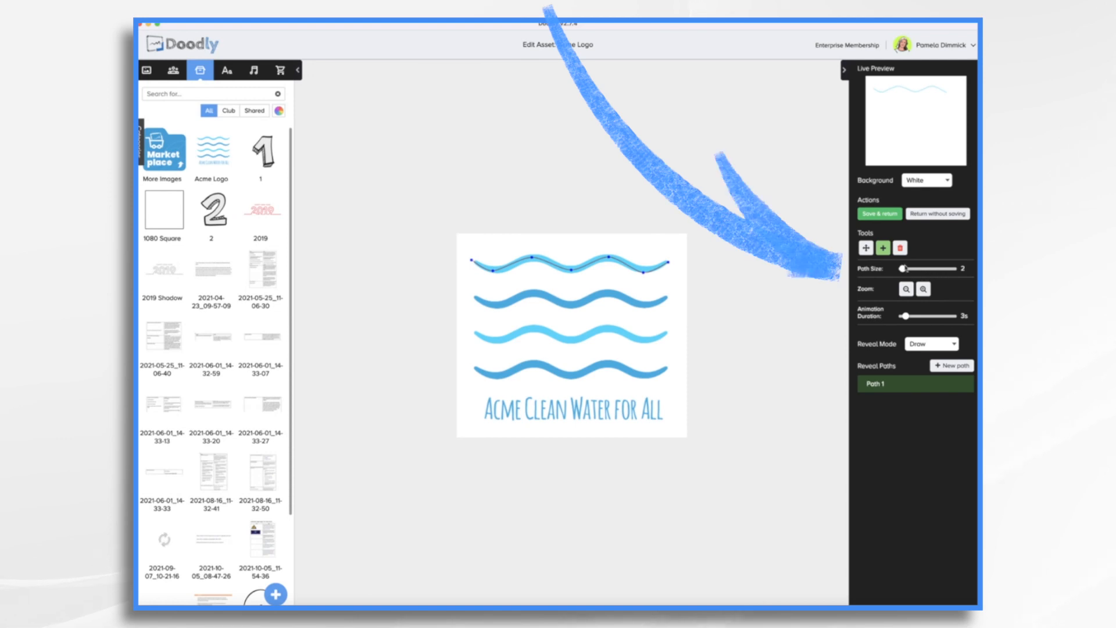
{"action": "left_click_drag", "start_coordinate": [905, 269], "coordinate": [940, 268]}
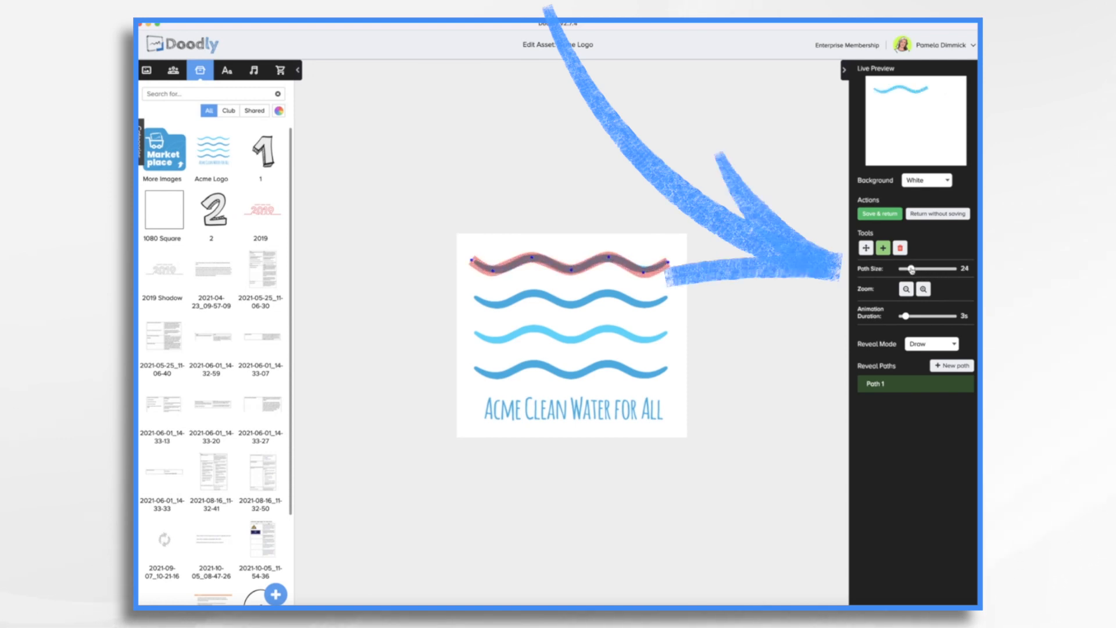
{"action": "left_click_drag", "start_coordinate": [911, 269], "coordinate": [922, 269]}
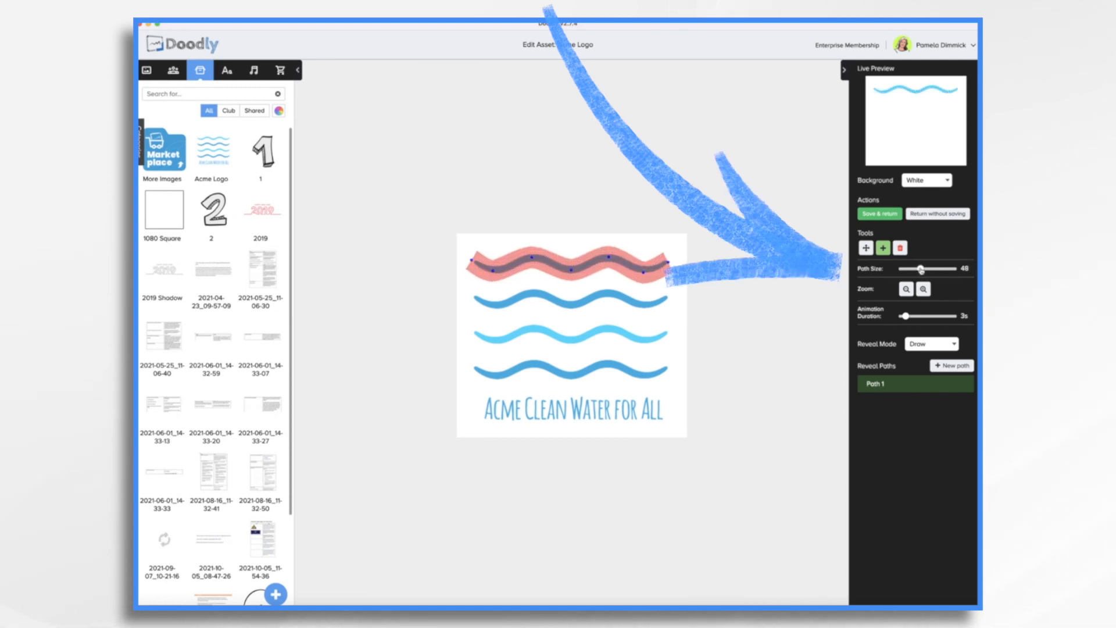
- Trace reveal paths over each wave and the slogan text, then save the logo
{"action": "left_click", "coordinate": [953, 365]}
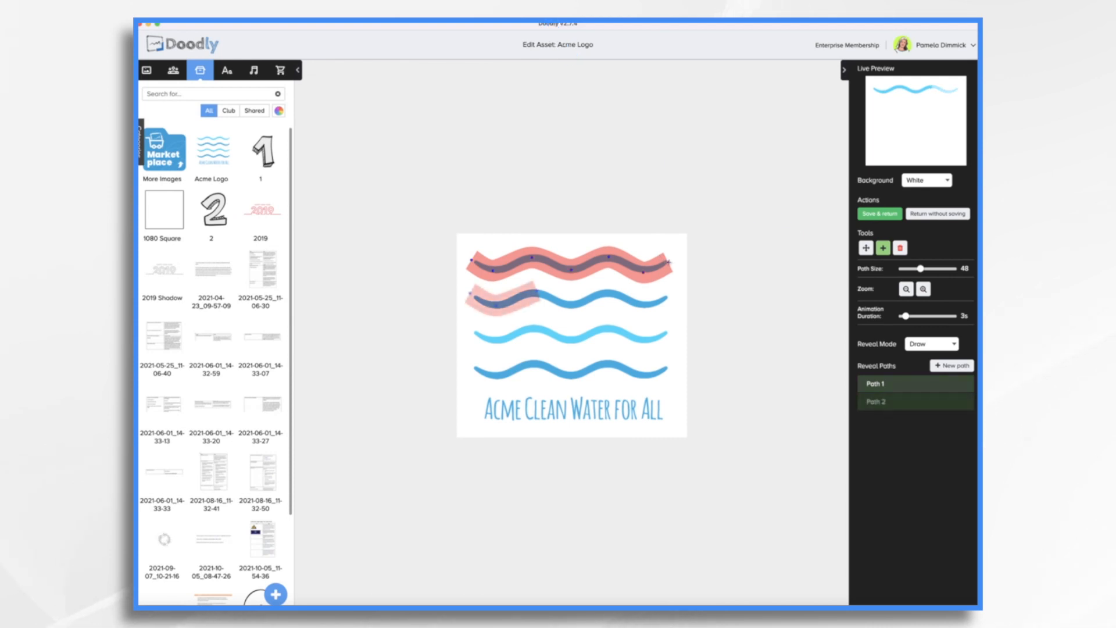
{"action": "left_click", "coordinate": [915, 401]}
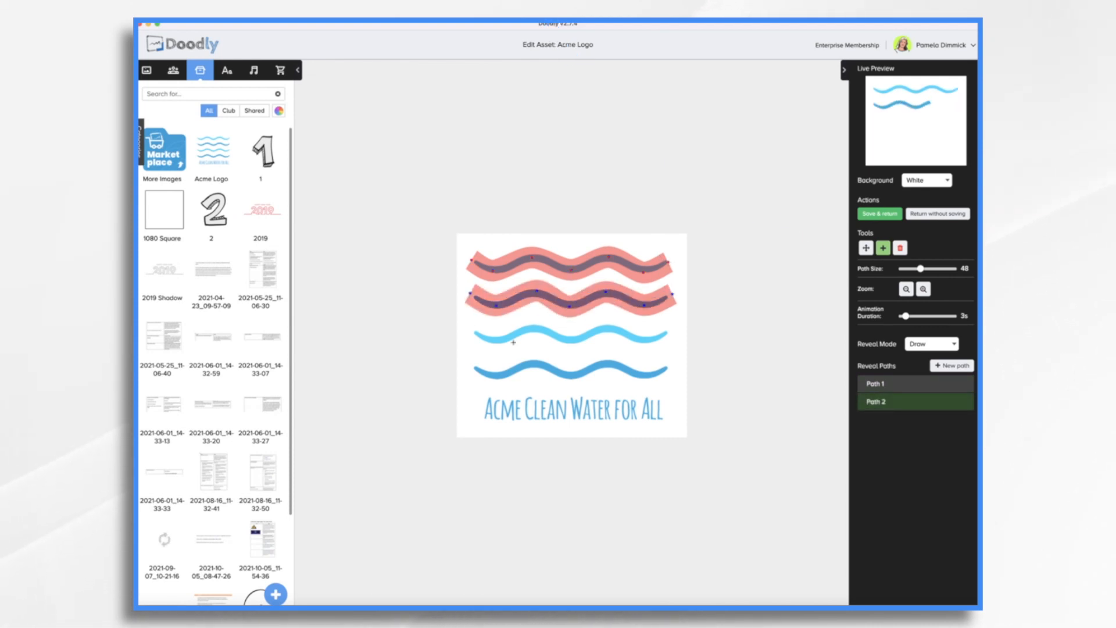
{"action": "left_click", "coordinate": [951, 365]}
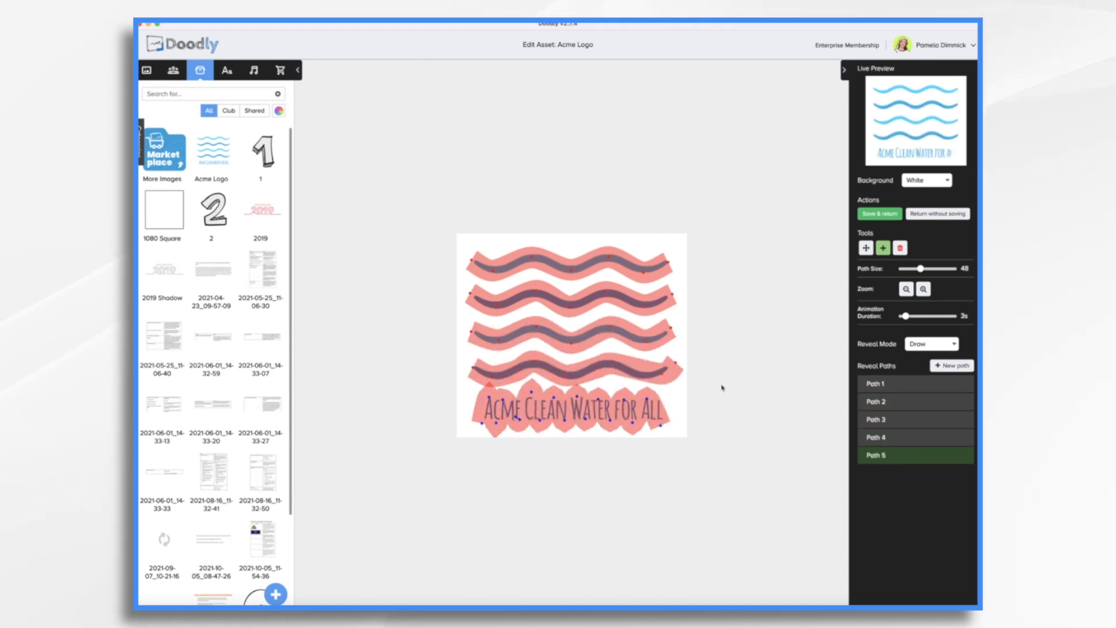
{"action": "left_click", "coordinate": [879, 214]}
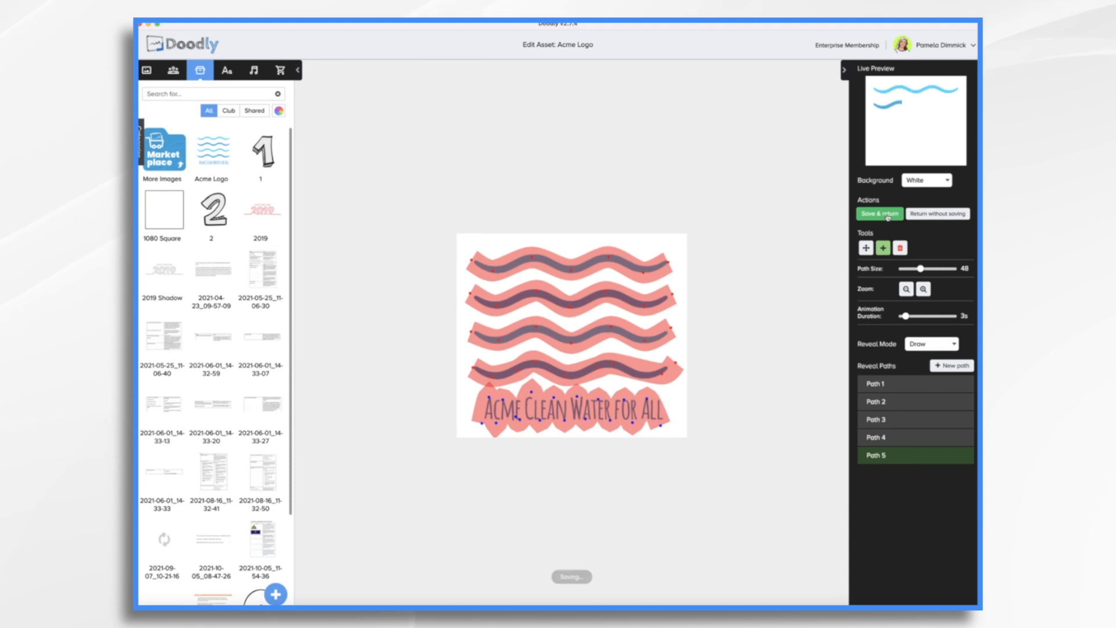
{"action": "left_click", "coordinate": [879, 214]}
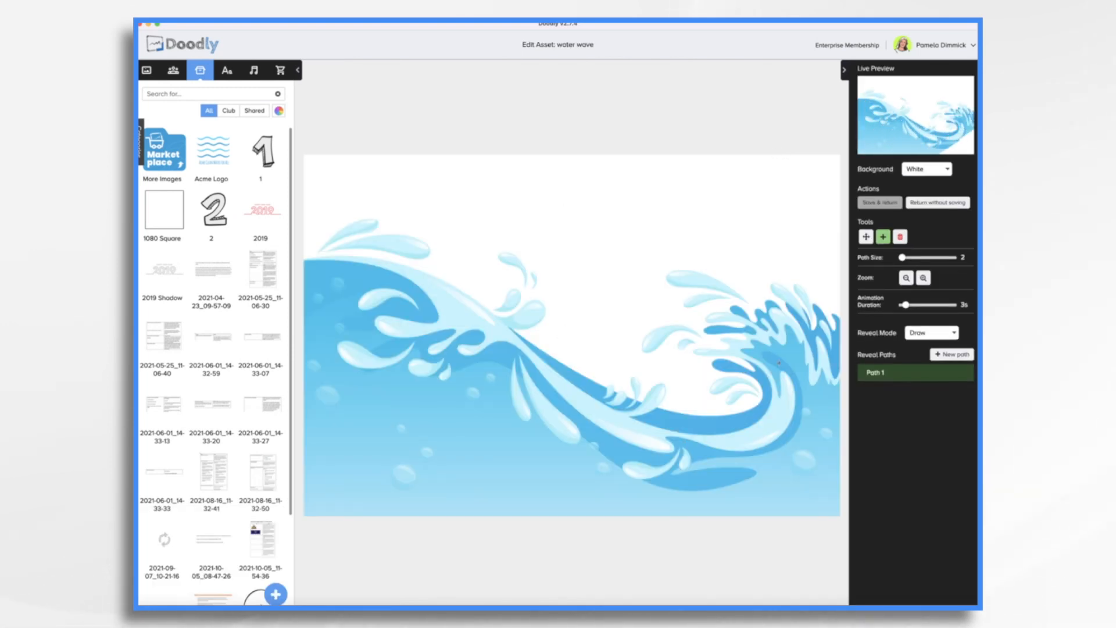
- Set the water wave asset's Reveal Mode to Fade
{"action": "left_click", "coordinate": [931, 333]}
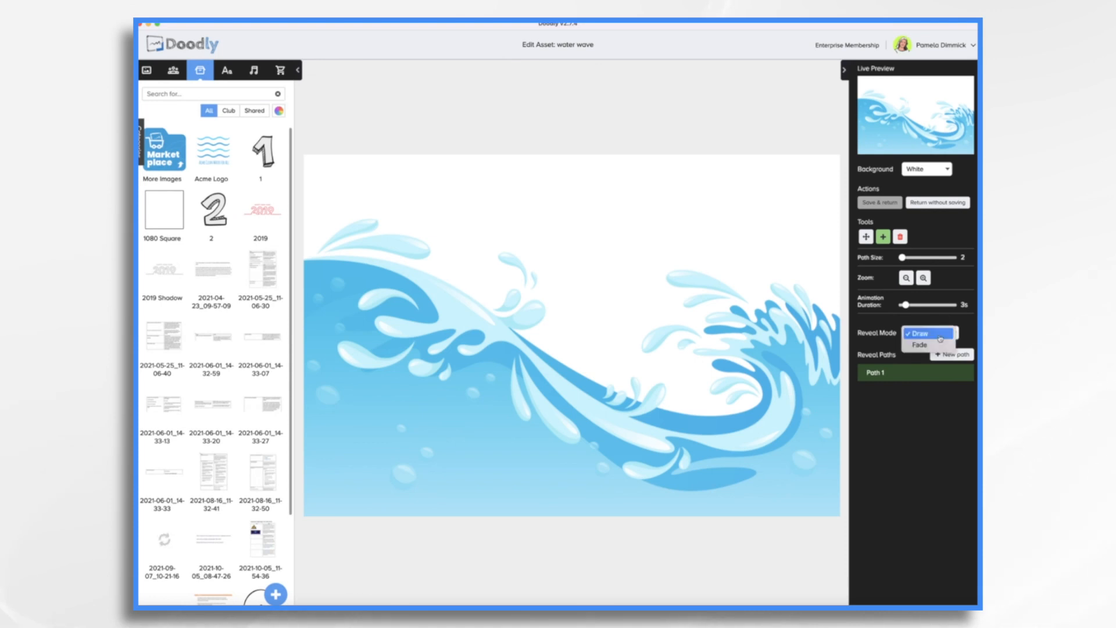
{"action": "left_click", "coordinate": [919, 344]}
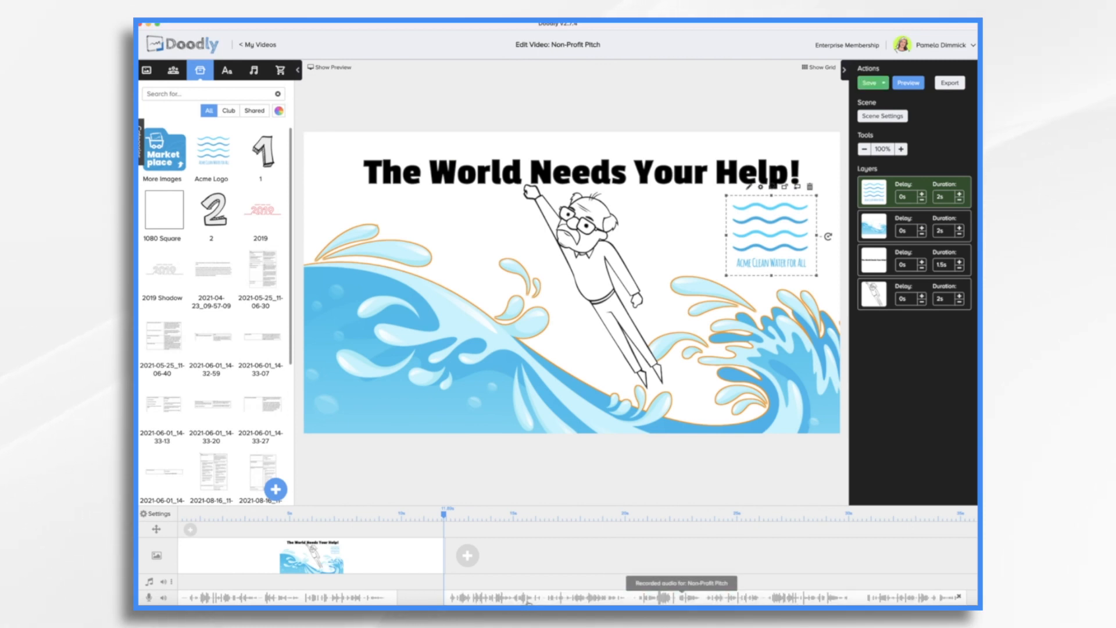
{"action": "mouse_move", "coordinate": [467, 555]}
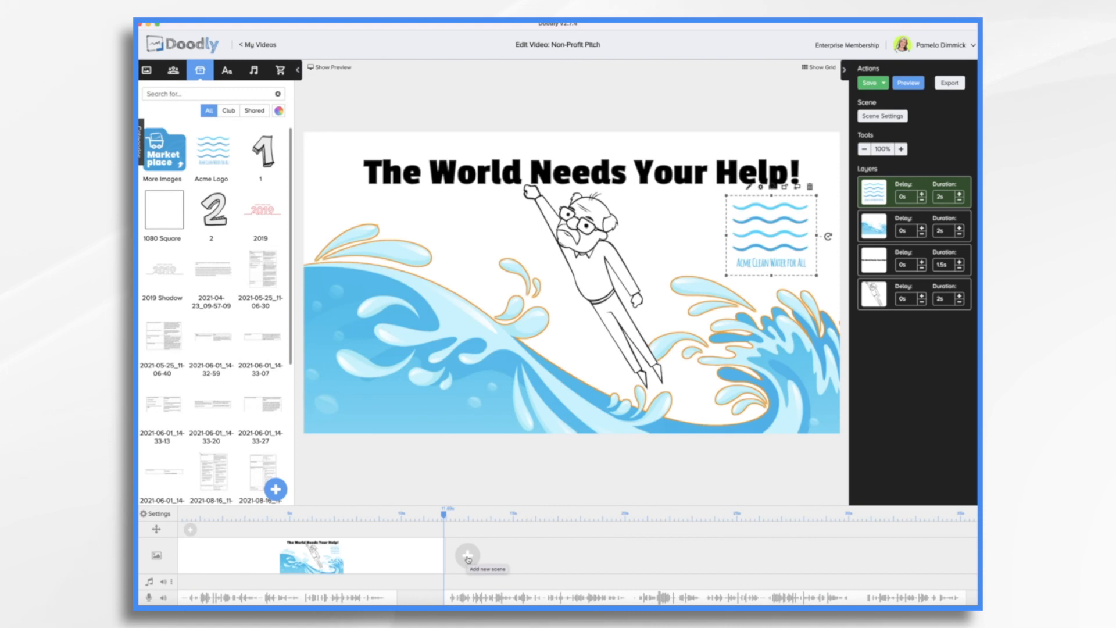
- Add a new scene and upload Dominican Republic.png as a new prop
{"action": "left_click", "coordinate": [467, 556]}
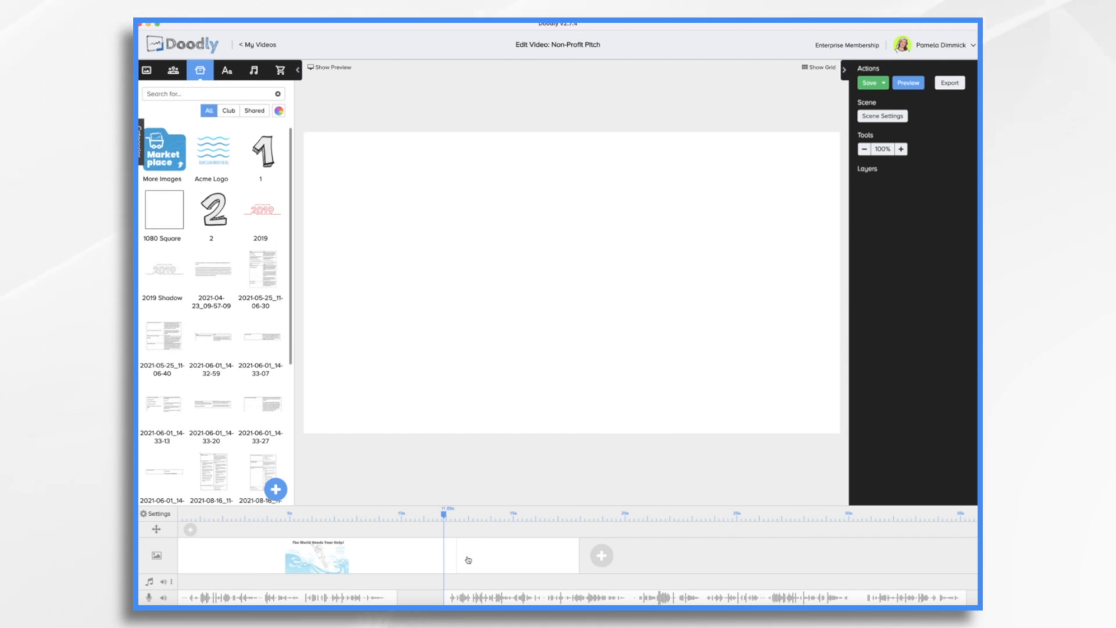
{"action": "left_click", "coordinate": [276, 490]}
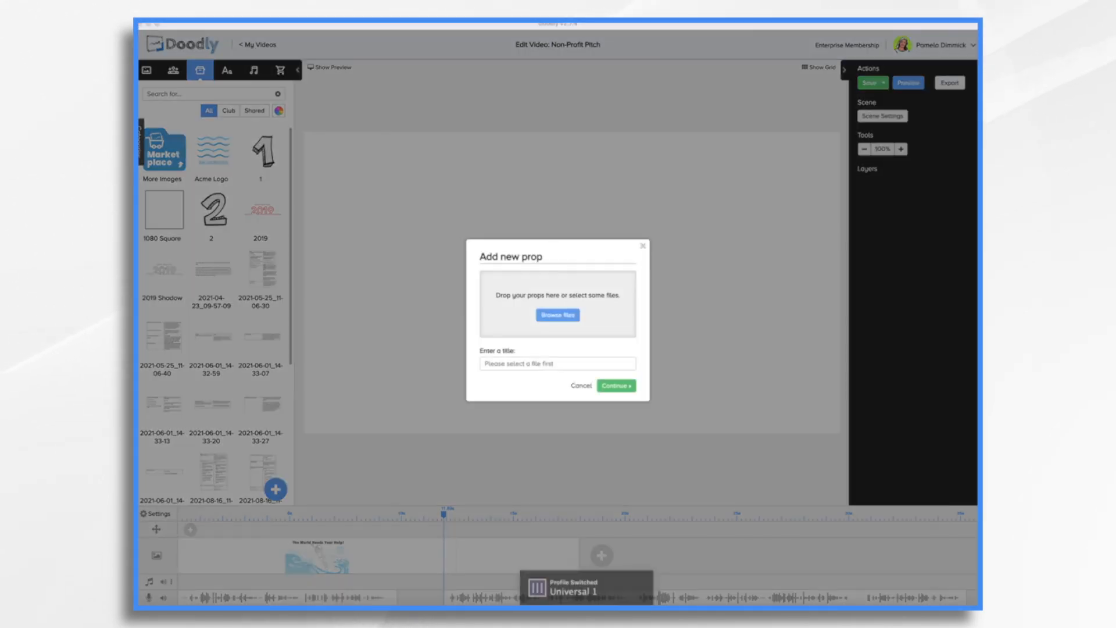
{"action": "left_click", "coordinate": [557, 315]}
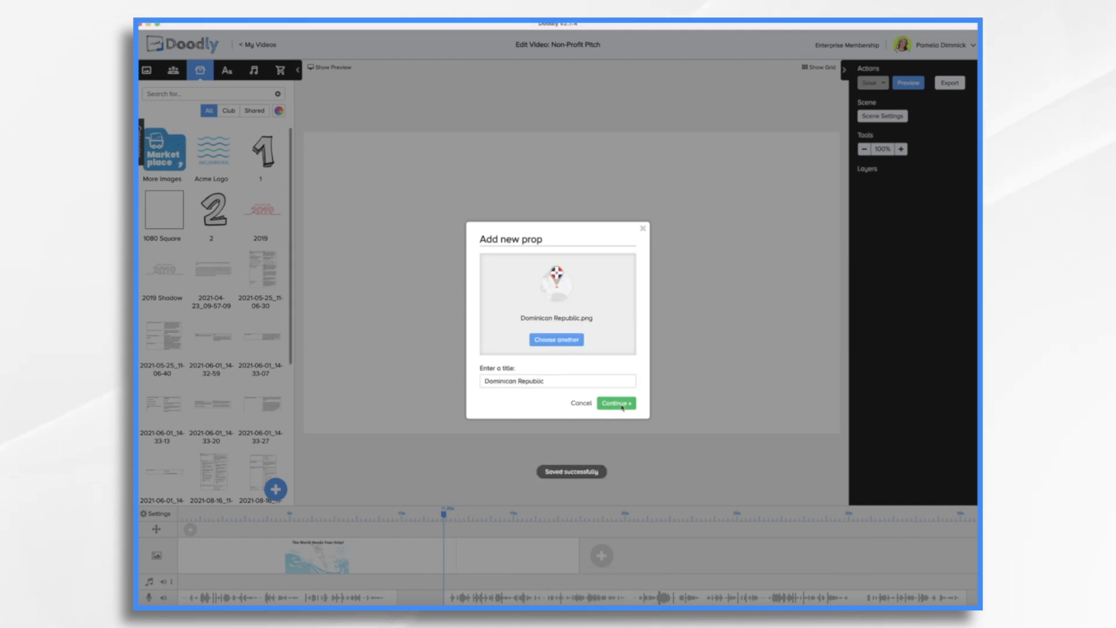
{"action": "left_click", "coordinate": [615, 404]}
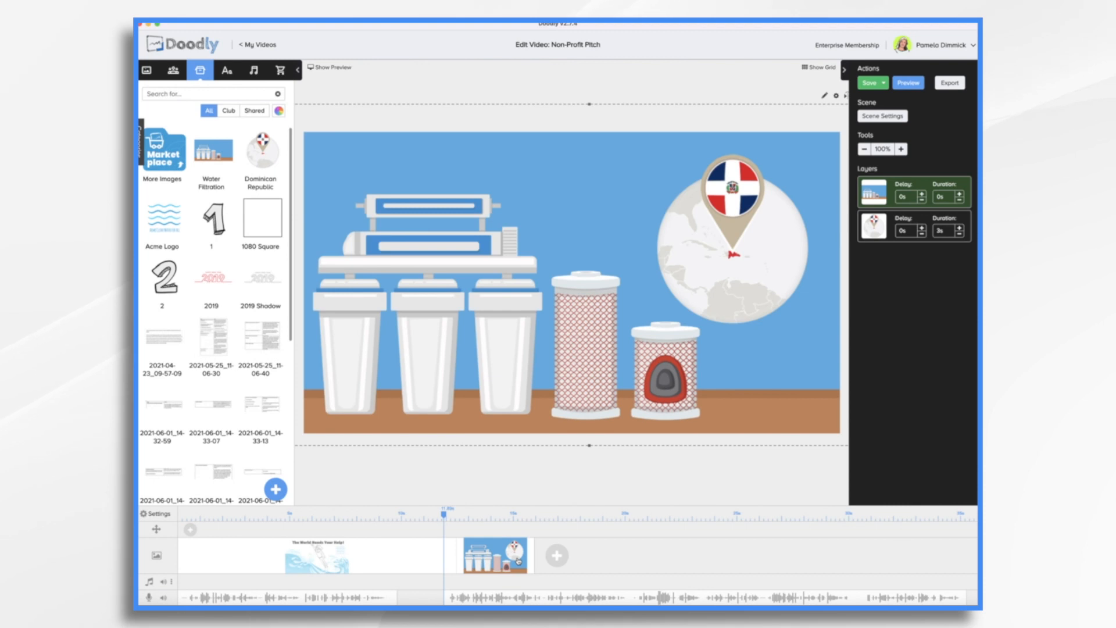
- Add Patrick Hand labels 'Dominican Republic' and 'Water Filtration System' to the scene
{"action": "left_click", "coordinate": [733, 249]}
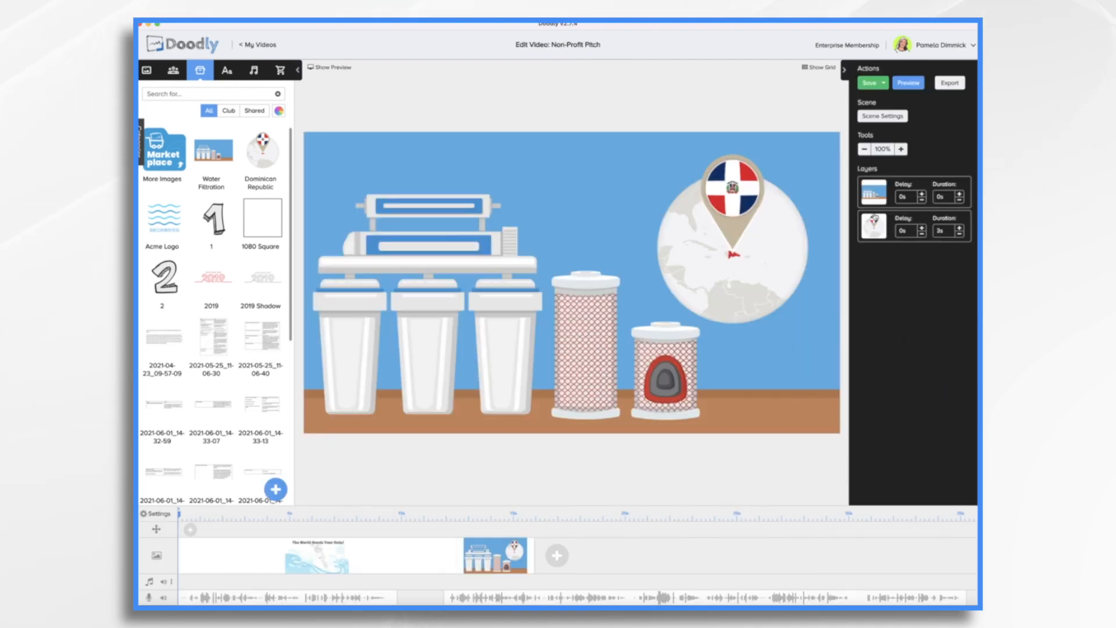
{"action": "left_click", "coordinate": [227, 70]}
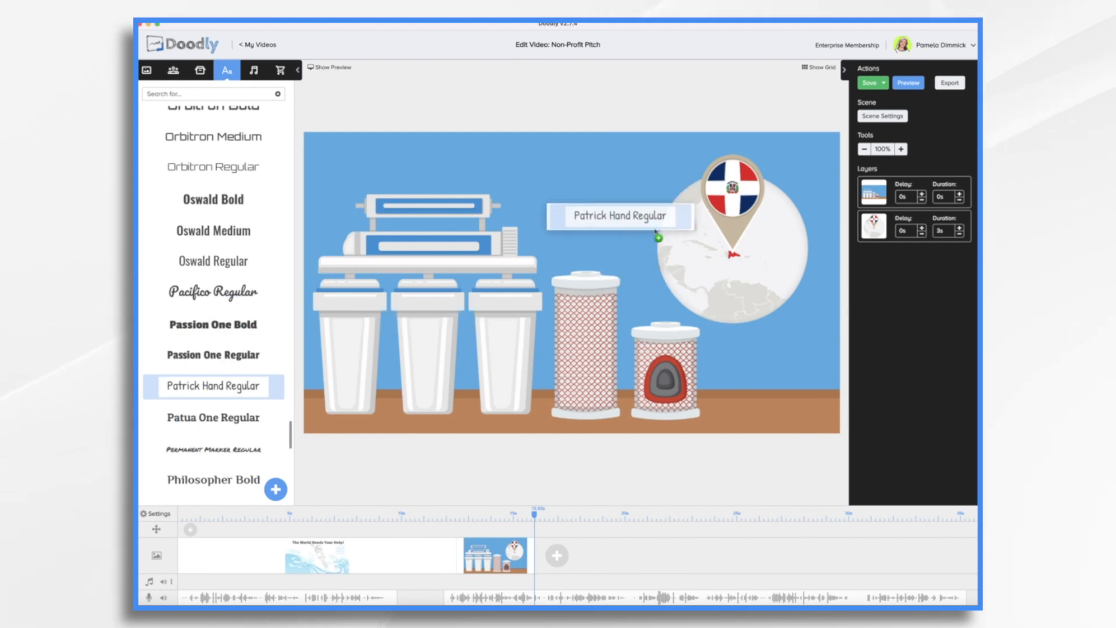
{"action": "type", "text": "Dominican"}
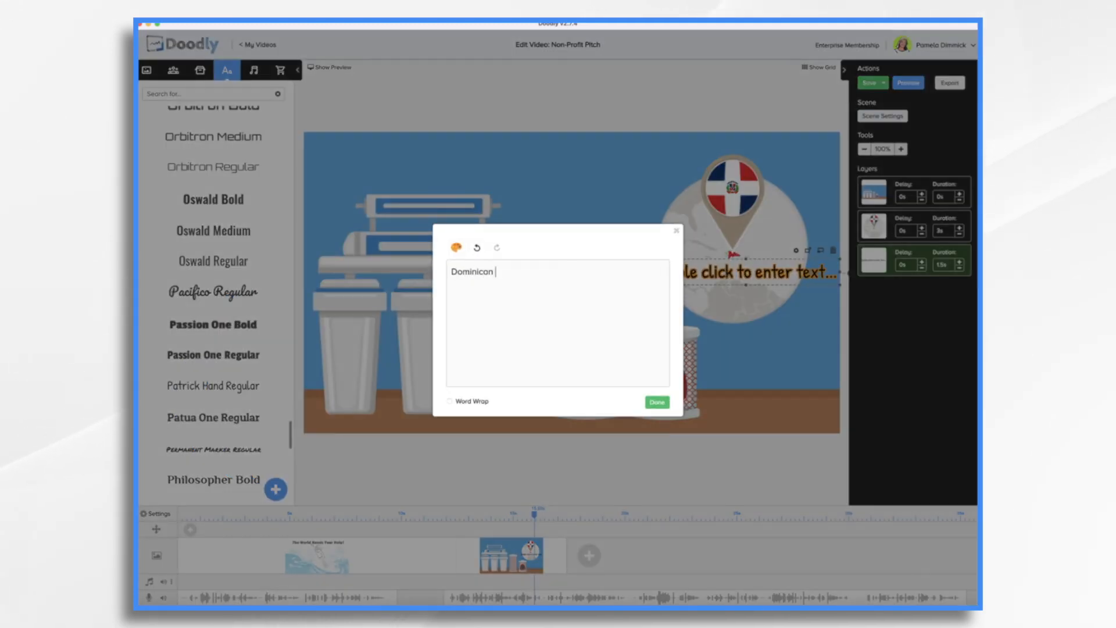
{"action": "left_click", "coordinate": [655, 403]}
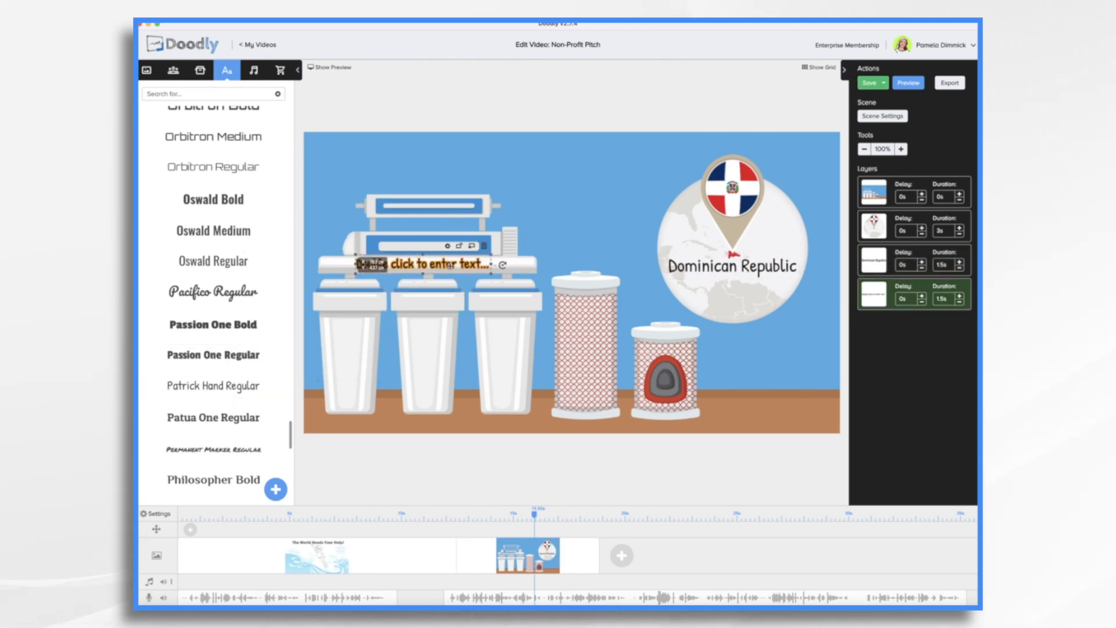
{"action": "type", "text": "Water Filtration System"}
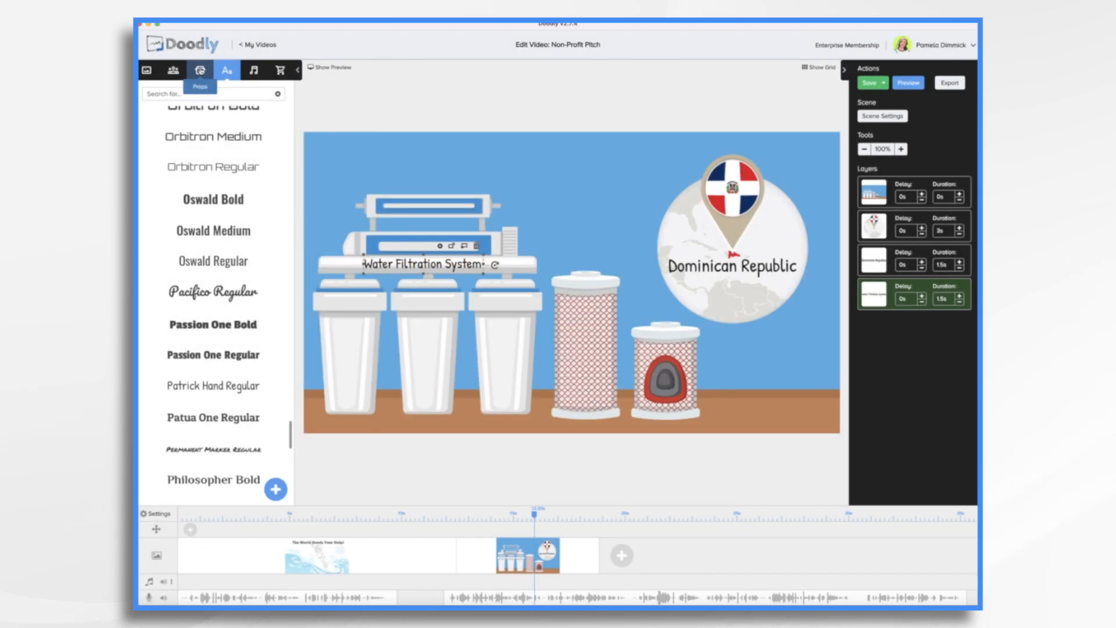
- Return to the Props library to place wave images on the filter canisters
{"action": "left_click", "coordinate": [200, 70]}
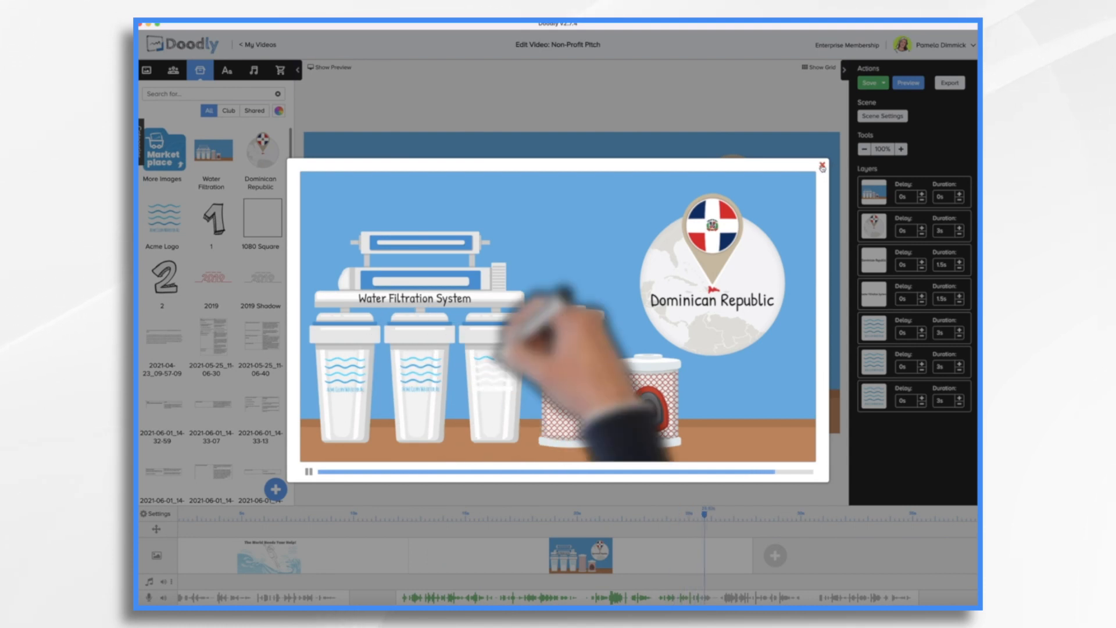
- Set the video-wide Erase mode to Off and apply the settings
{"action": "left_click", "coordinate": [822, 166]}
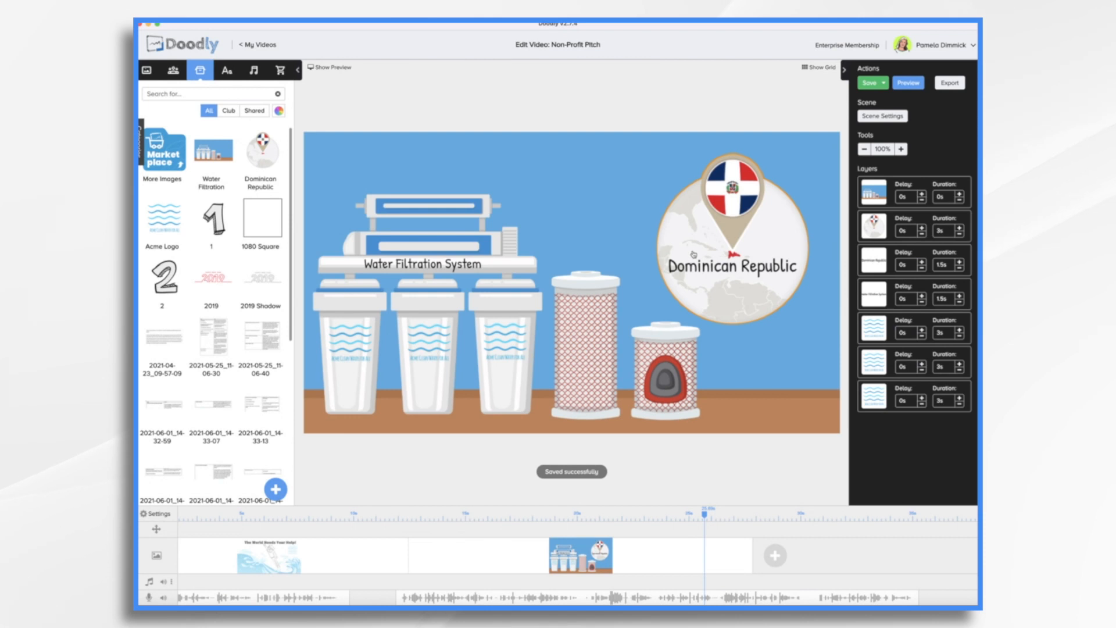
{"action": "left_click", "coordinate": [156, 513]}
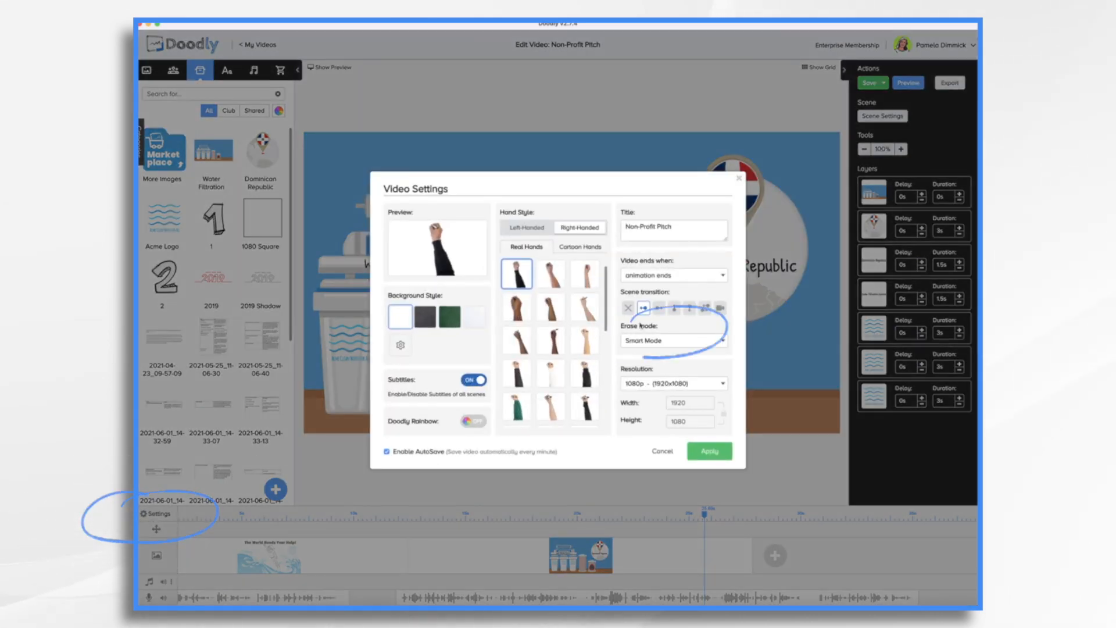
{"action": "left_click", "coordinate": [672, 341]}
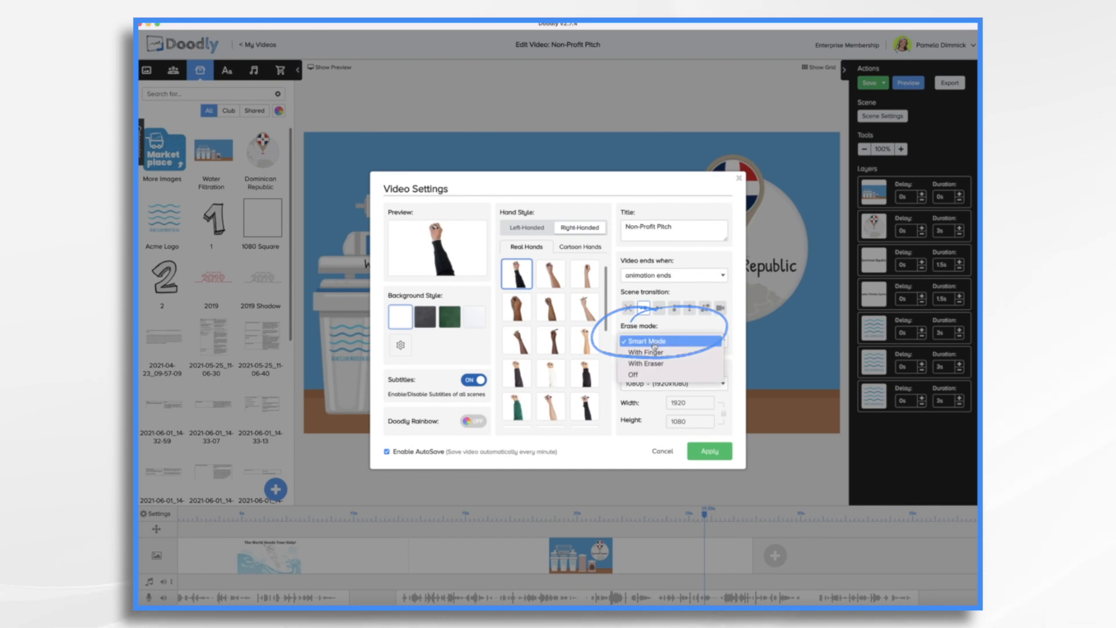
{"action": "left_click", "coordinate": [645, 364]}
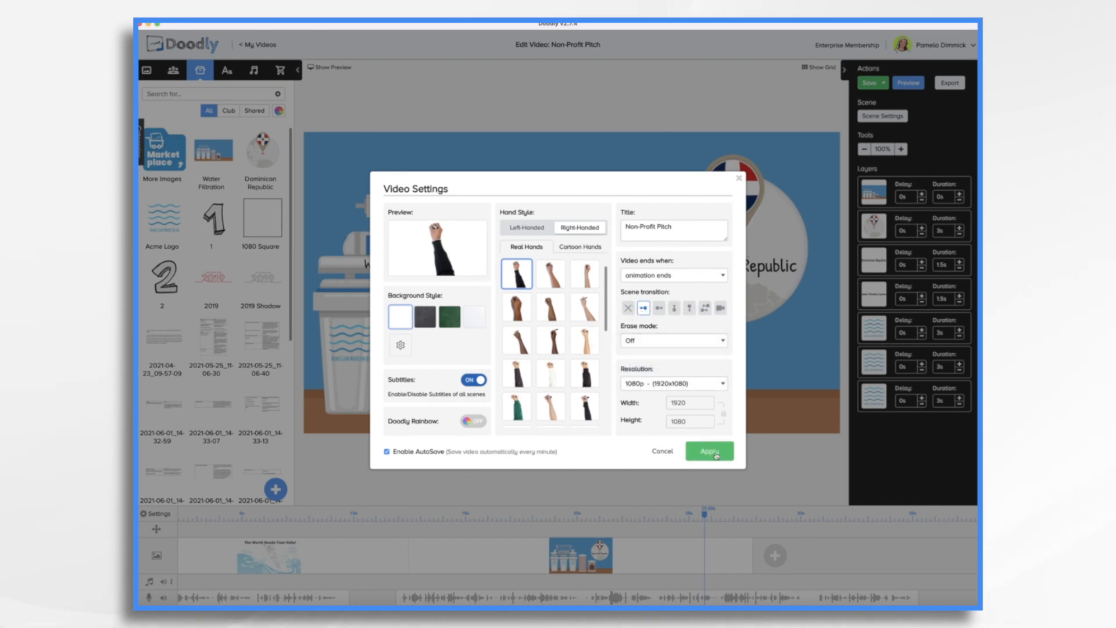
{"action": "left_click", "coordinate": [710, 451]}
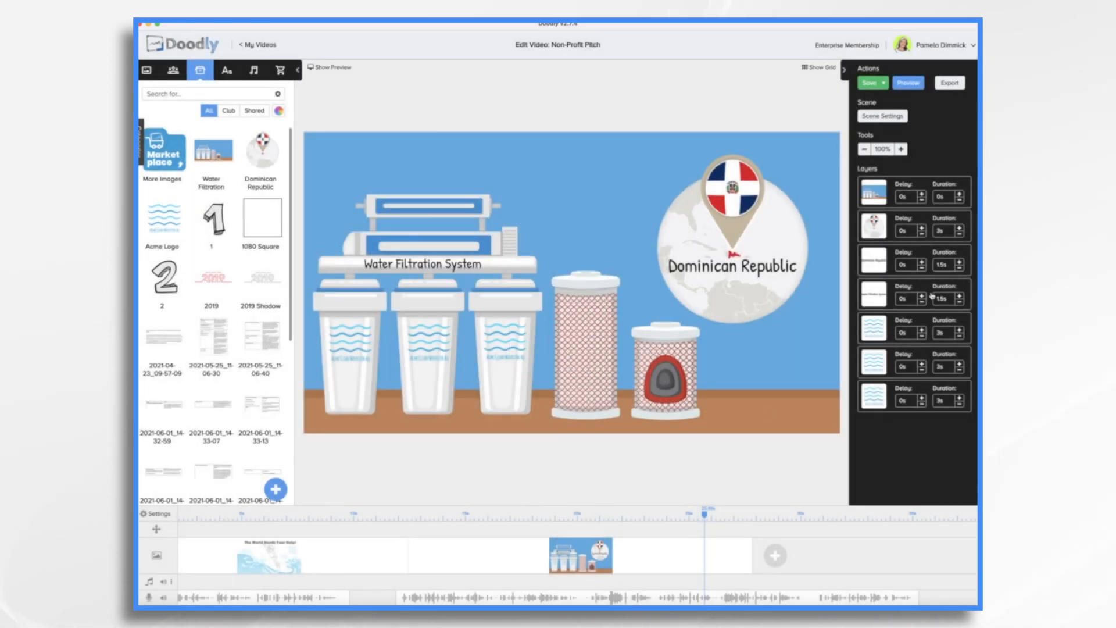
- Lower the wave layers' drawing duration to 1 second each
{"action": "left_click", "coordinate": [425, 348]}
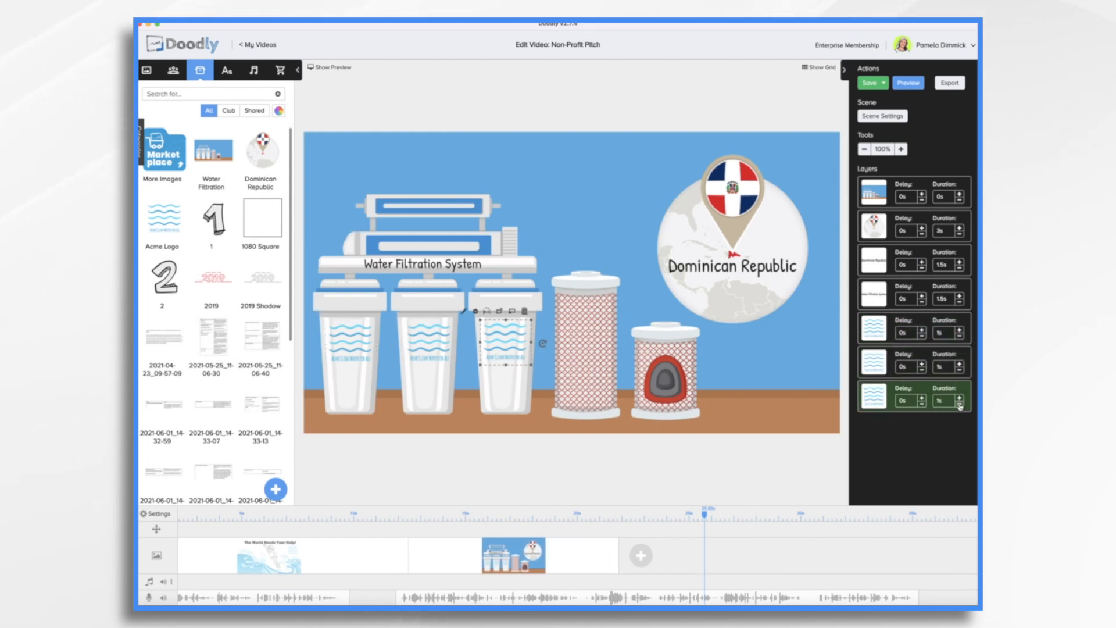
{"action": "left_click", "coordinate": [870, 83]}
{"action": "type", "text": "schoo"}
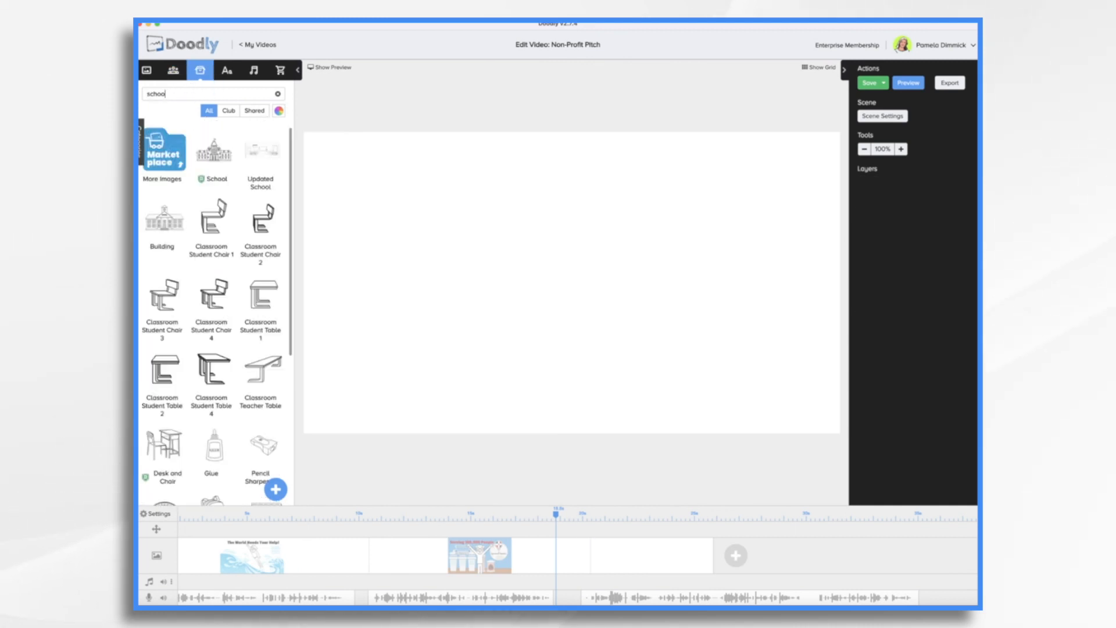
- Place the School drawing on the new scene and paste the copied water filtration picture
{"action": "left_click", "coordinate": [213, 150]}
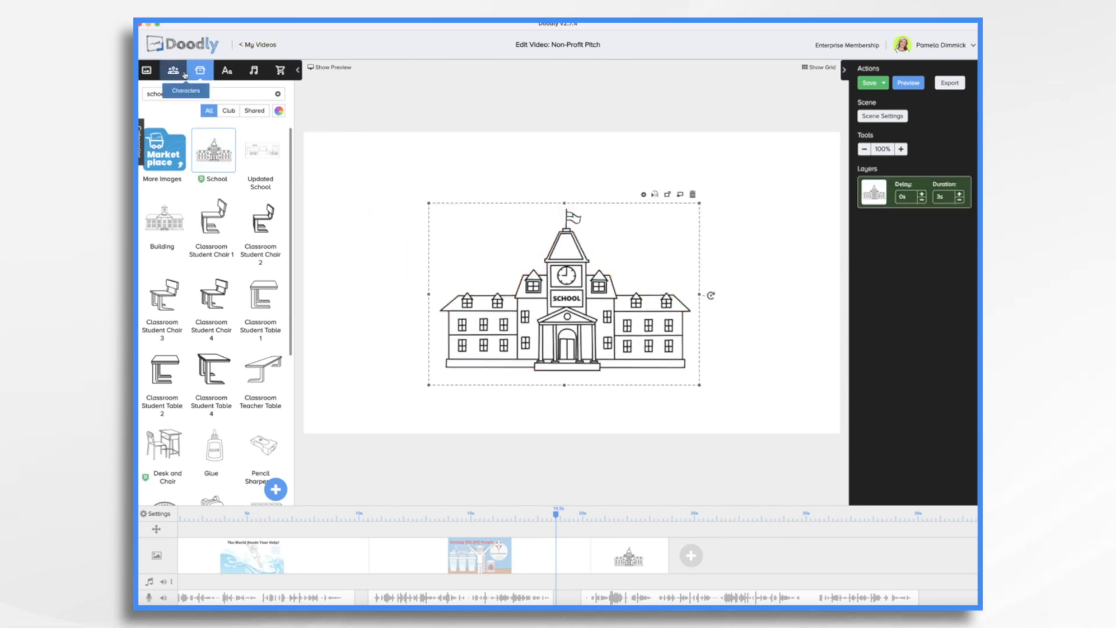
{"action": "left_click", "coordinate": [200, 70]}
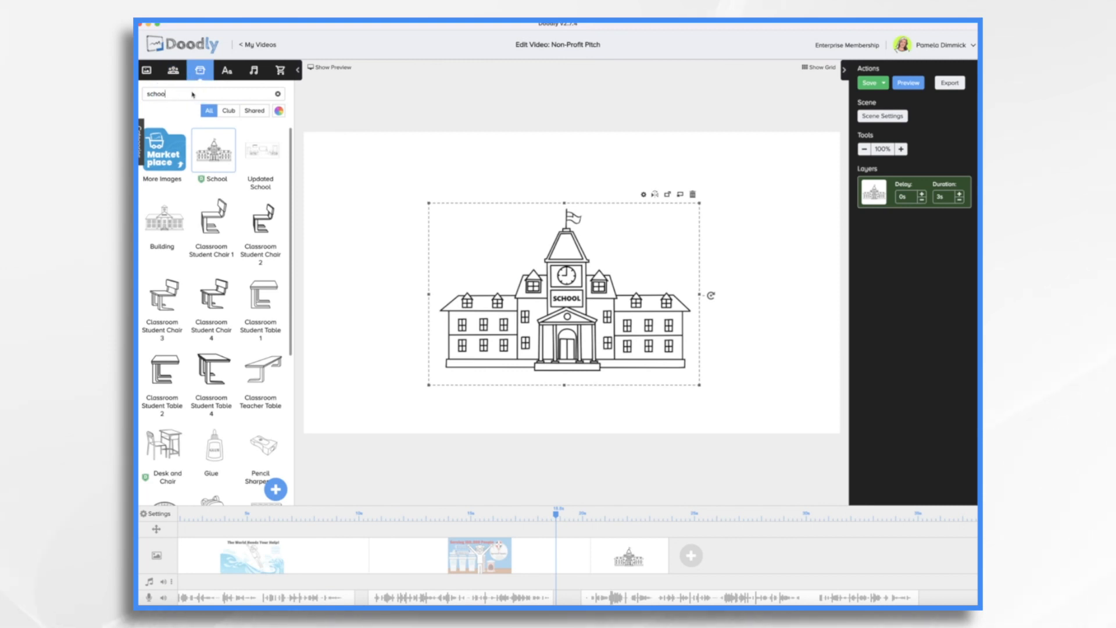
{"action": "left_click", "coordinate": [277, 93]}
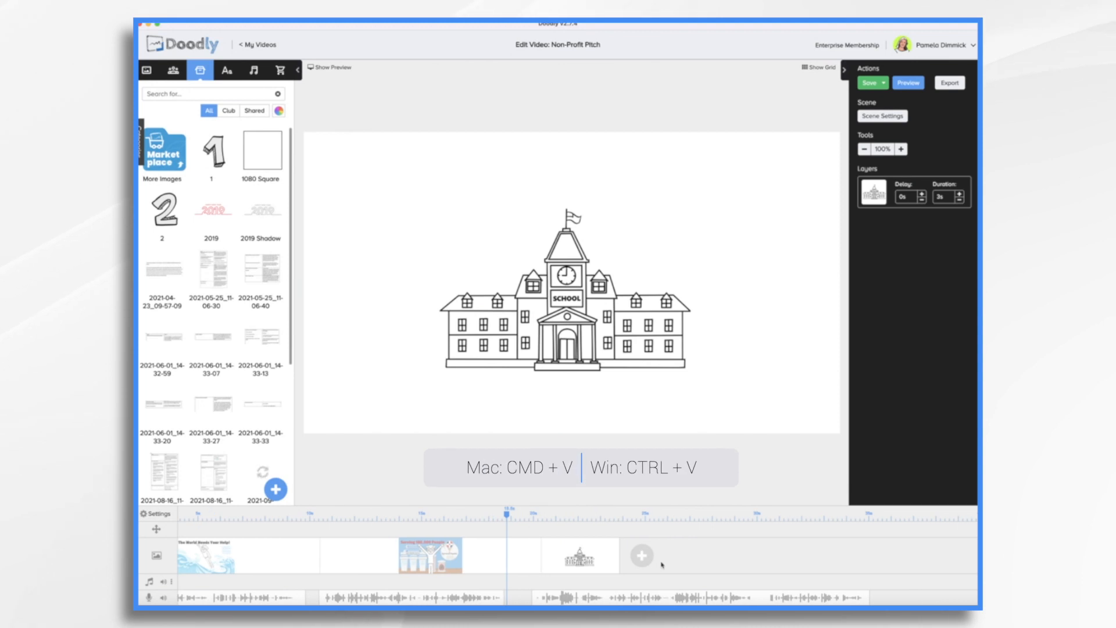
{"action": "key", "text": "cmd+v"}
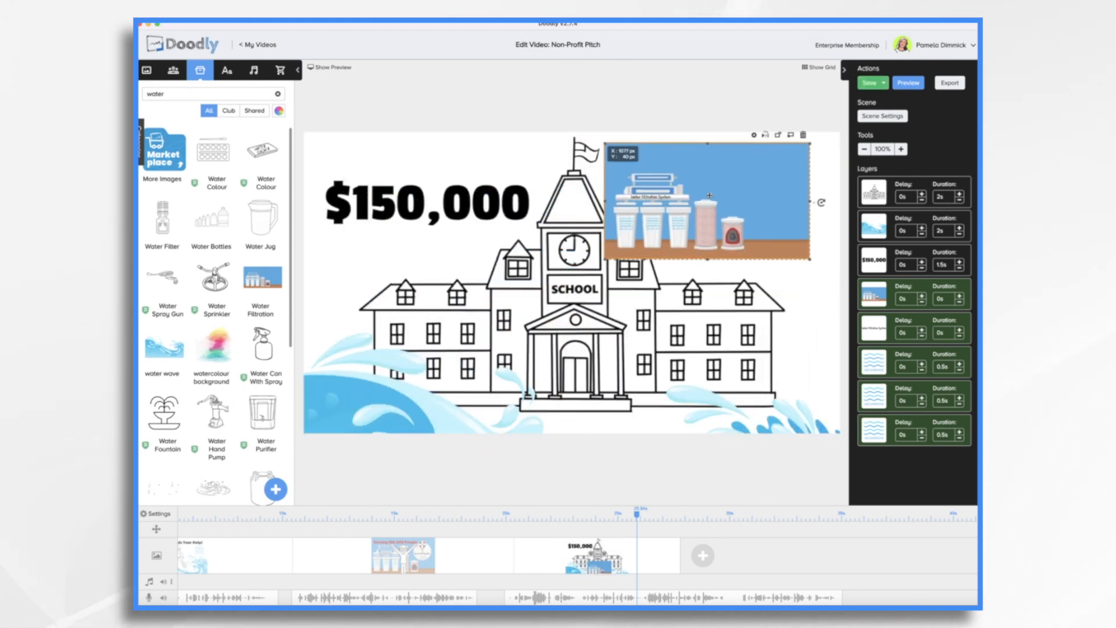
- Shrink the filtration picture slightly and lay out the How to Donate scene with the Acme logo and text
{"action": "left_click_drag", "start_coordinate": [807, 262], "coordinate": [763, 236]}
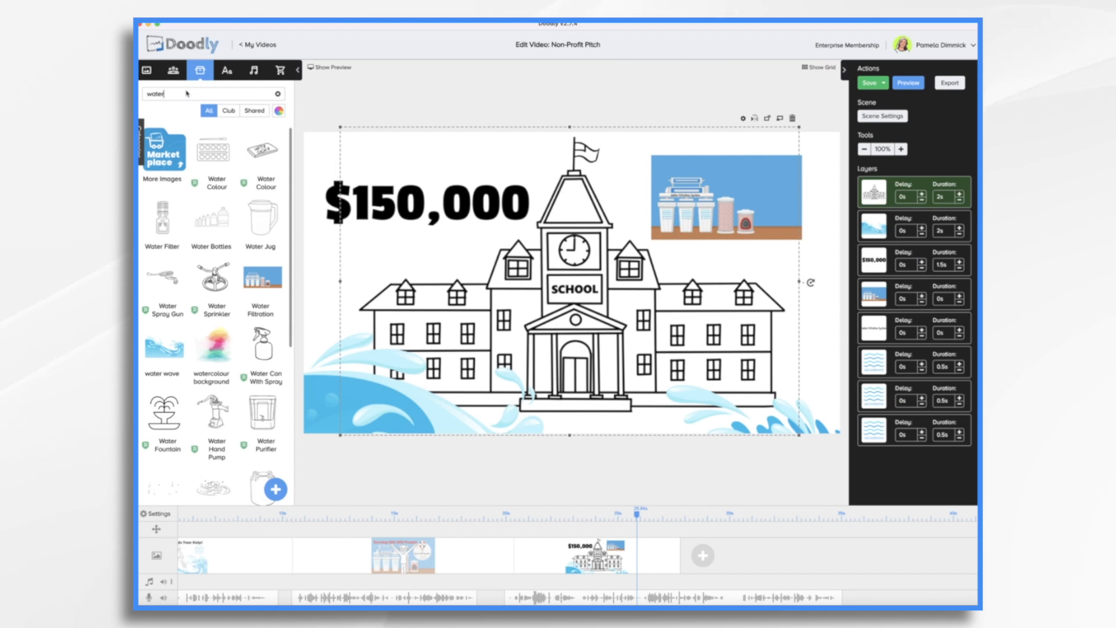
{"action": "type", "text": "rect"}
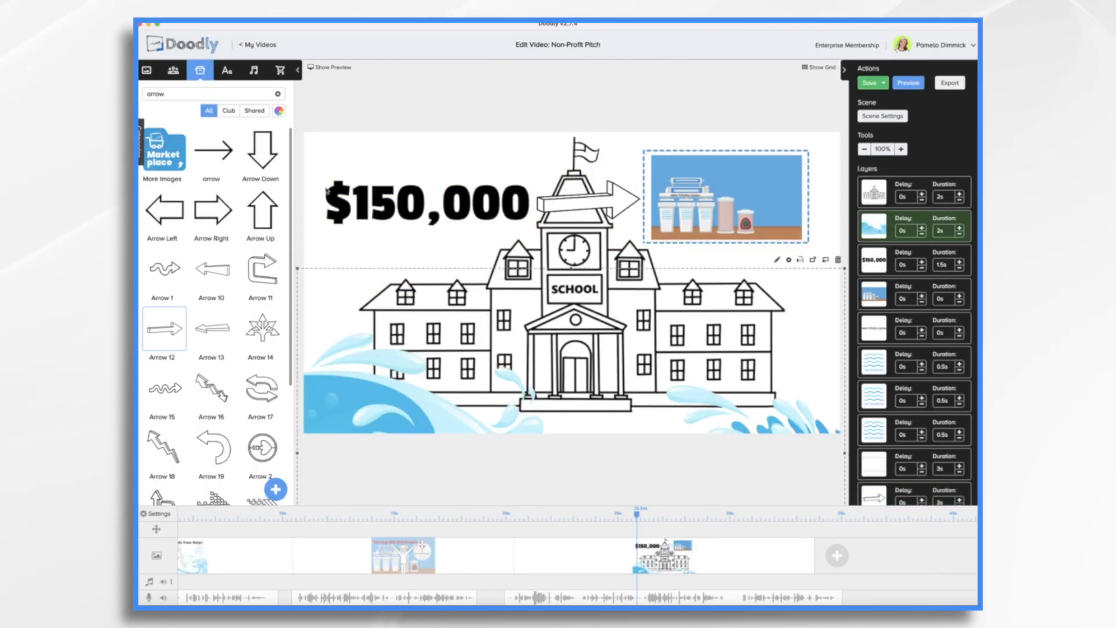
{"action": "left_click", "coordinate": [584, 203]}
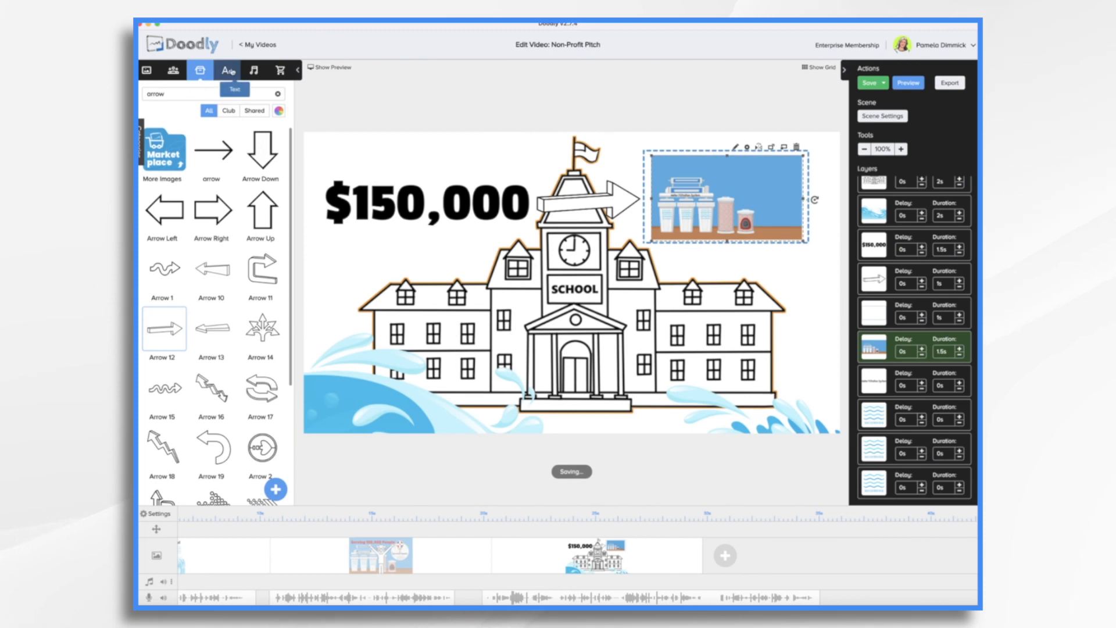
{"action": "left_click", "coordinate": [227, 70]}
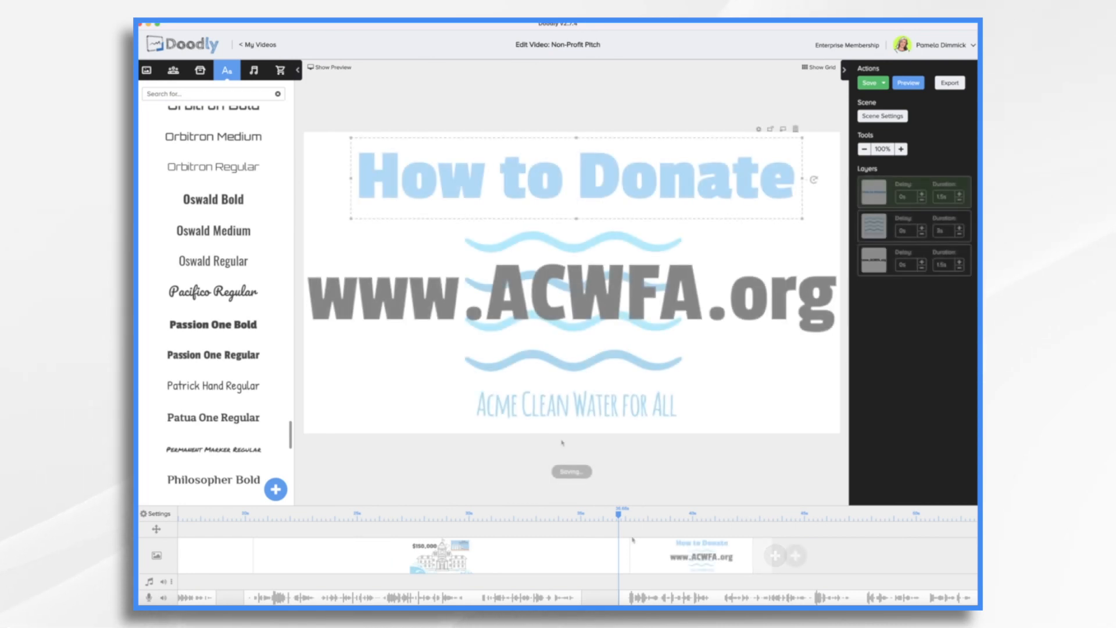
- Add a blank scene with globe and water bottle illustrations found via image search
{"action": "left_click", "coordinate": [869, 83]}
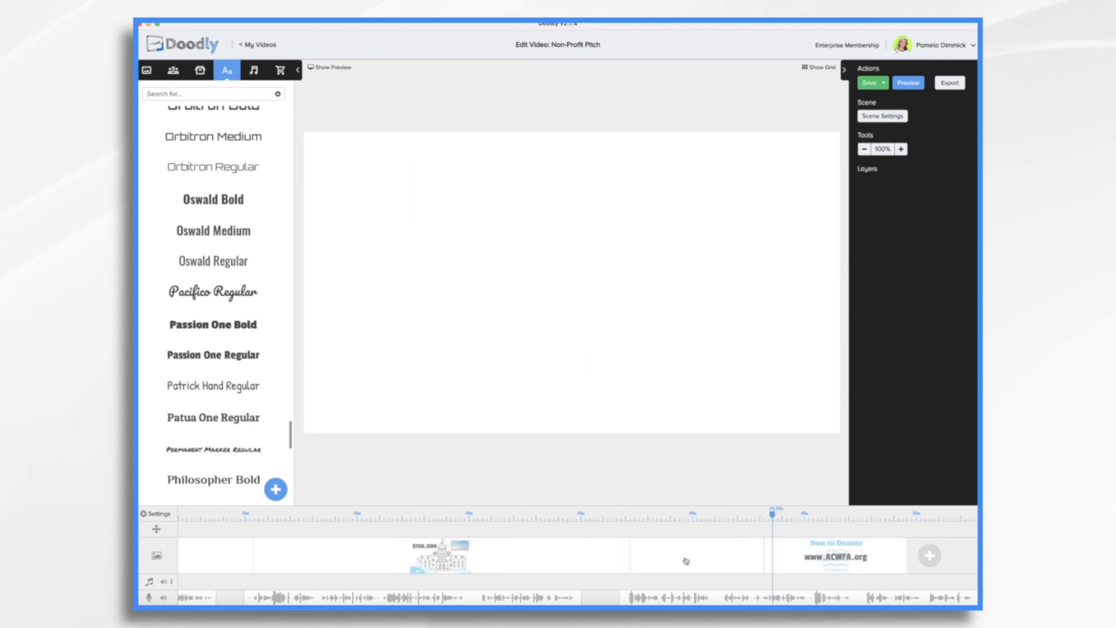
{"action": "left_click", "coordinate": [201, 70]}
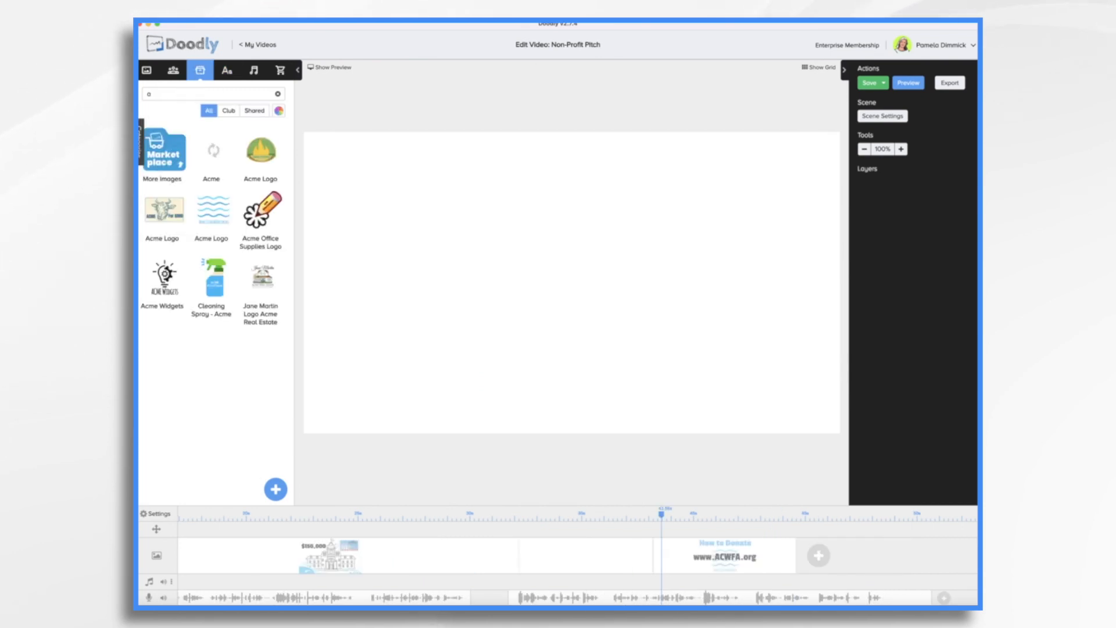
{"action": "type", "text": "globe"}
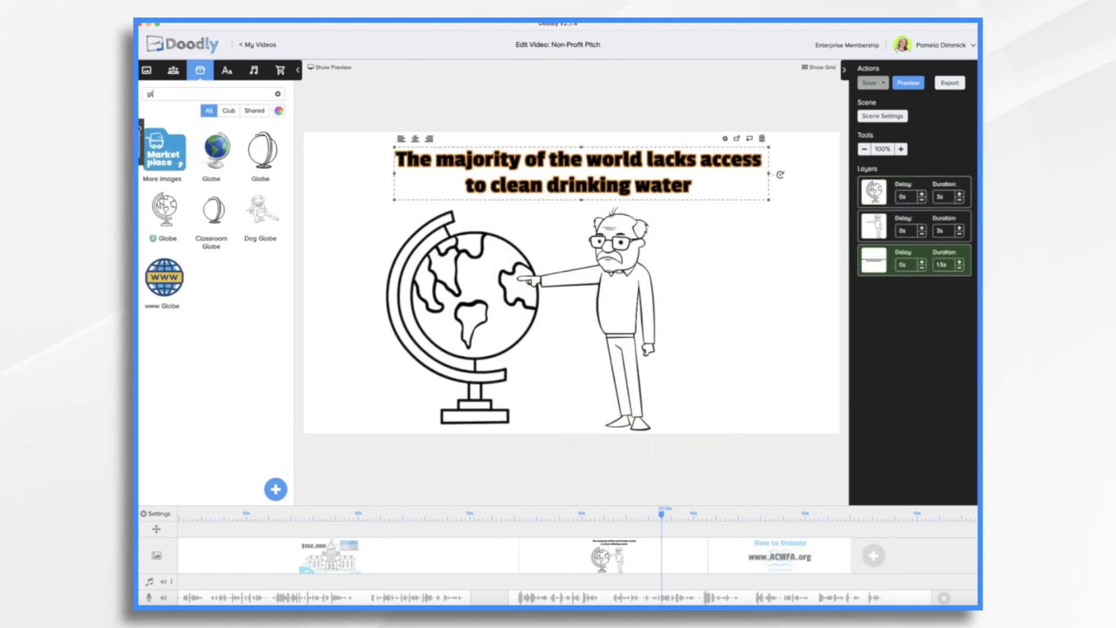
{"action": "type", "text": "water"}
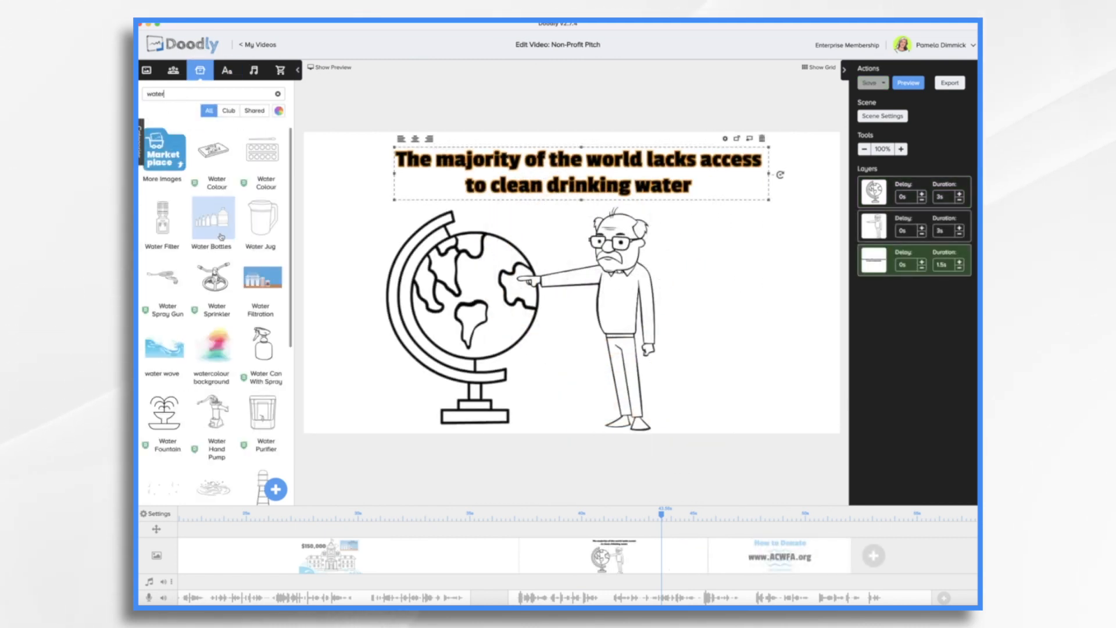
{"action": "left_click", "coordinate": [211, 218]}
{"action": "type", "text": "ac"}
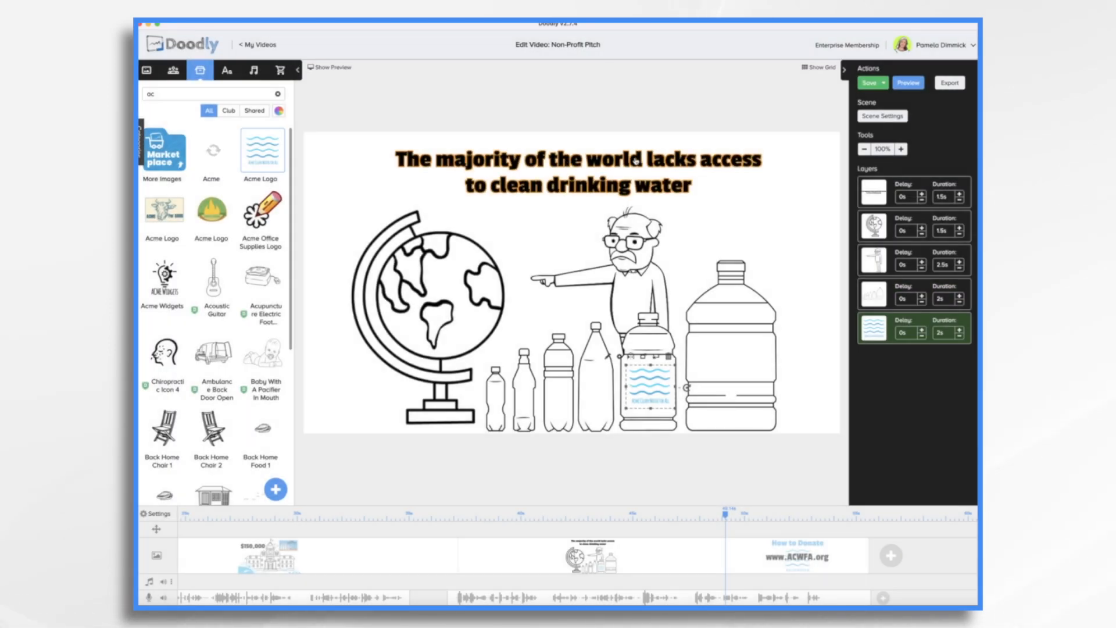
- Change the caption's 'clean' to 'safe' drinking water and confirm it
{"action": "double_click", "coordinate": [578, 171]}
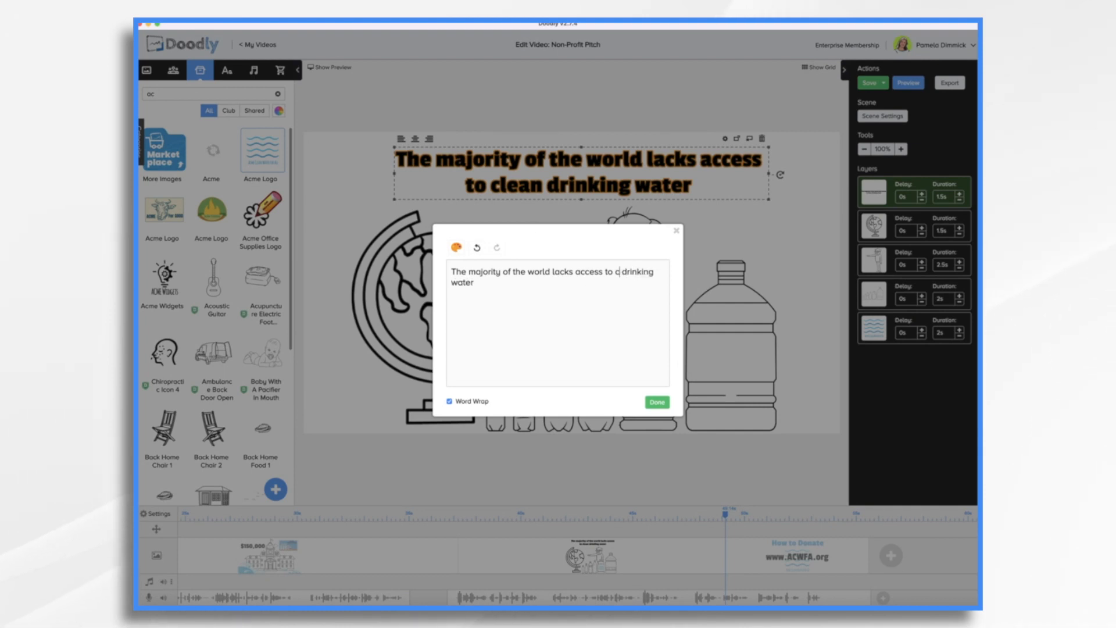
{"action": "left_click", "coordinate": [655, 403]}
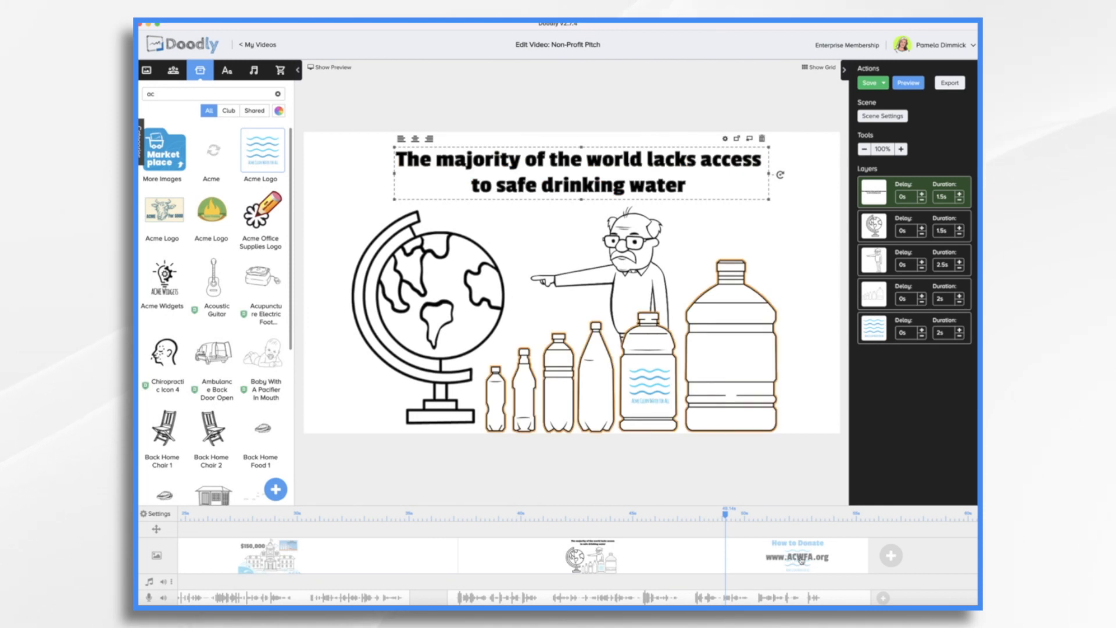
{"action": "left_click", "coordinate": [795, 556]}
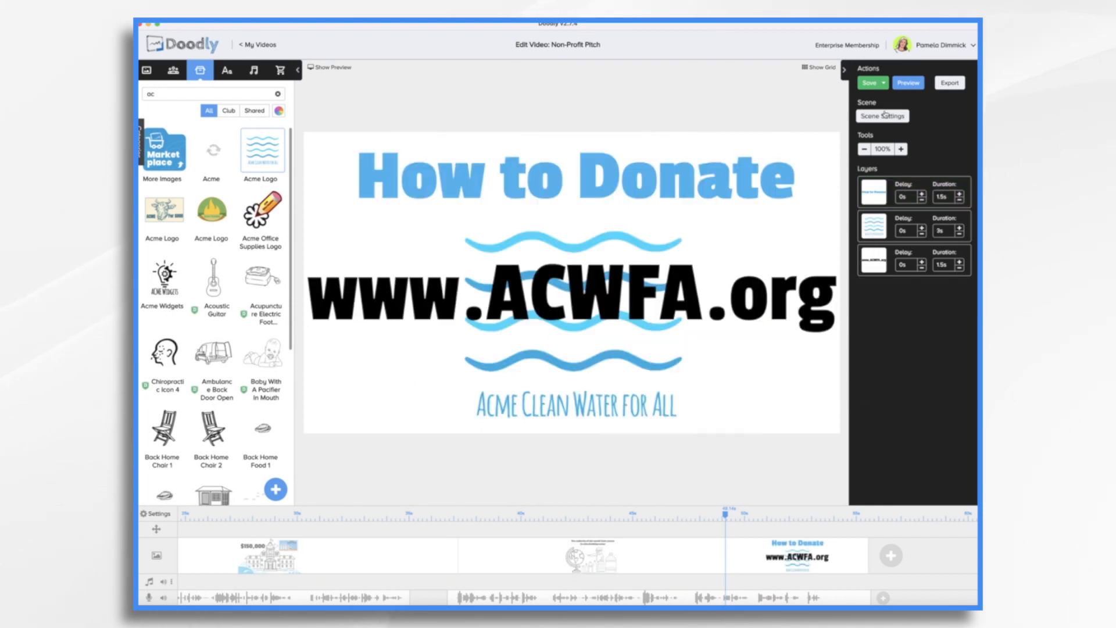
- Raise the scene's extra time at the end to 9 seconds and apply it
{"action": "left_click", "coordinate": [882, 115]}
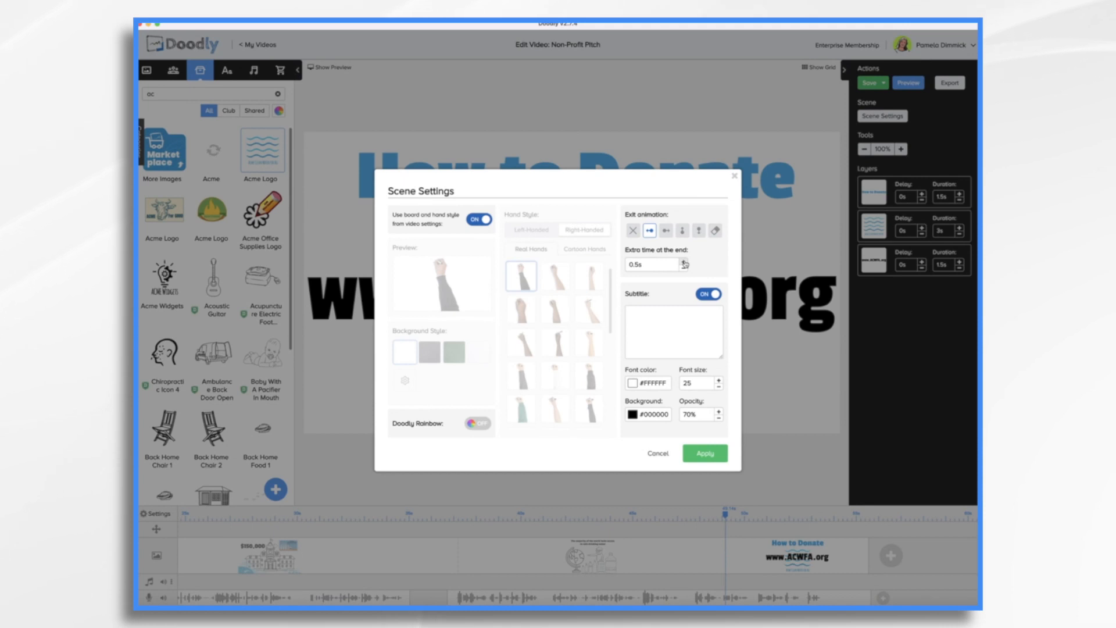
{"action": "left_click", "coordinate": [680, 262]}
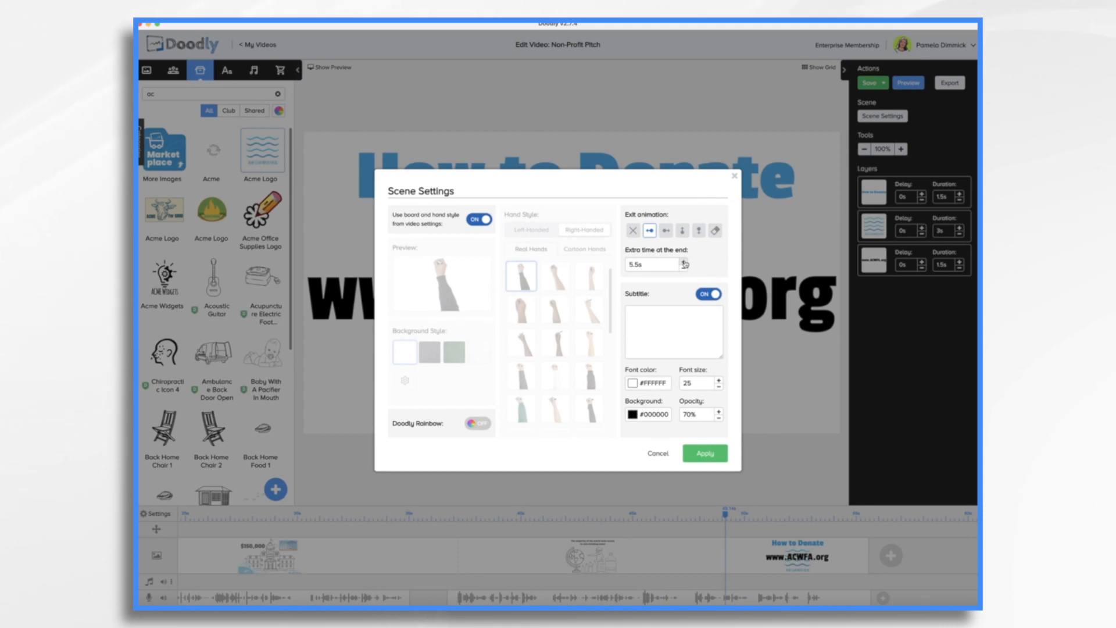
{"action": "left_click", "coordinate": [682, 262]}
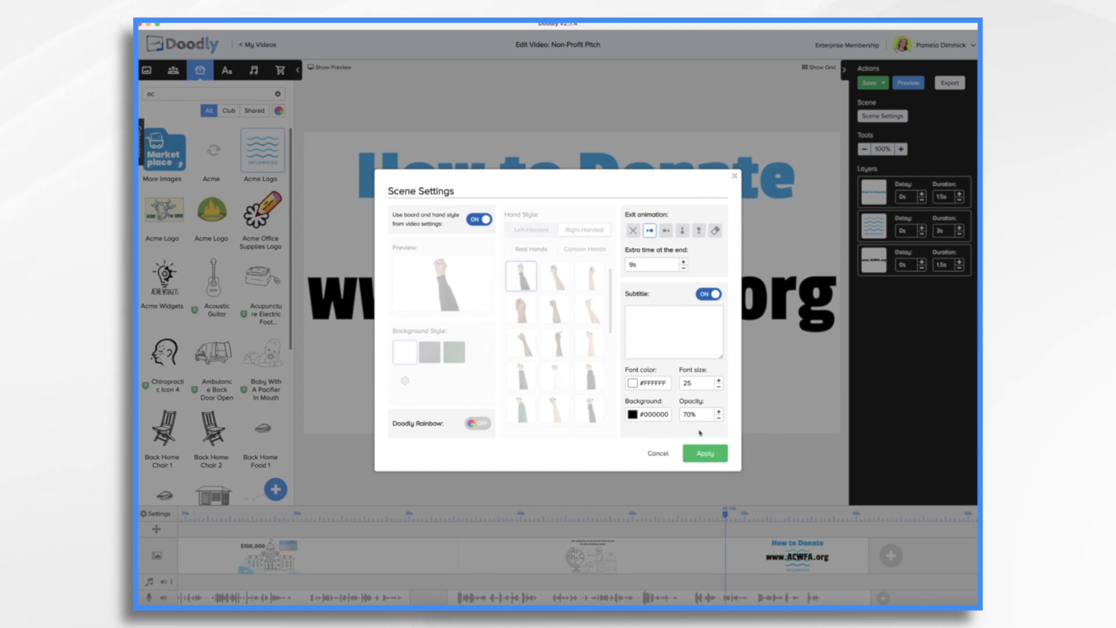
{"action": "left_click", "coordinate": [704, 452]}
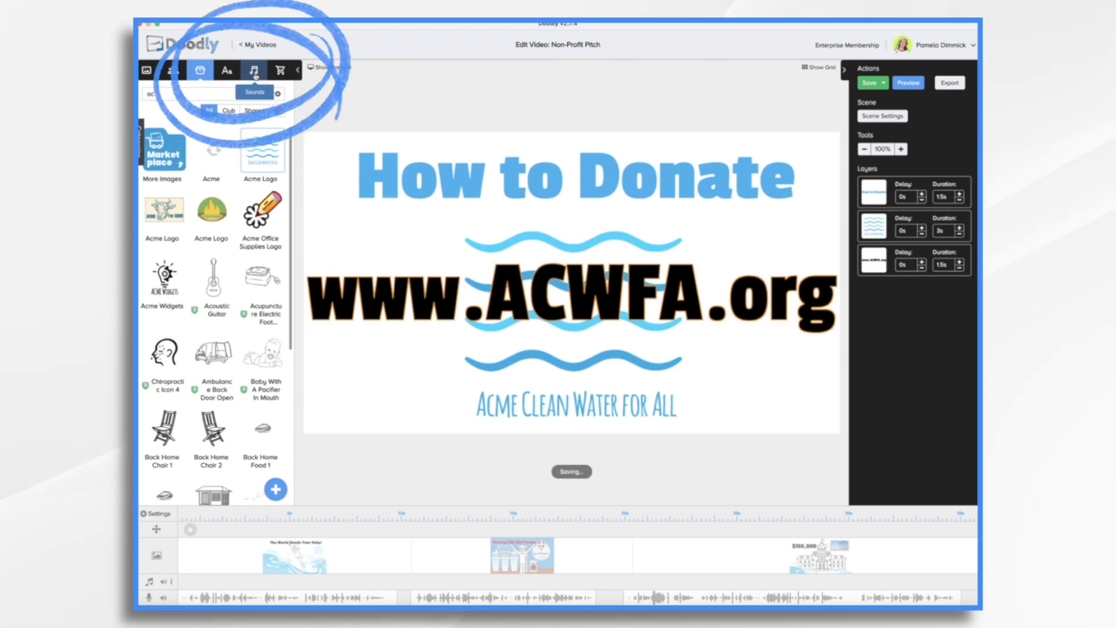
- Drag the 'A New Hope' track from the music library onto the timeline's audio track
{"action": "left_click", "coordinate": [253, 69]}
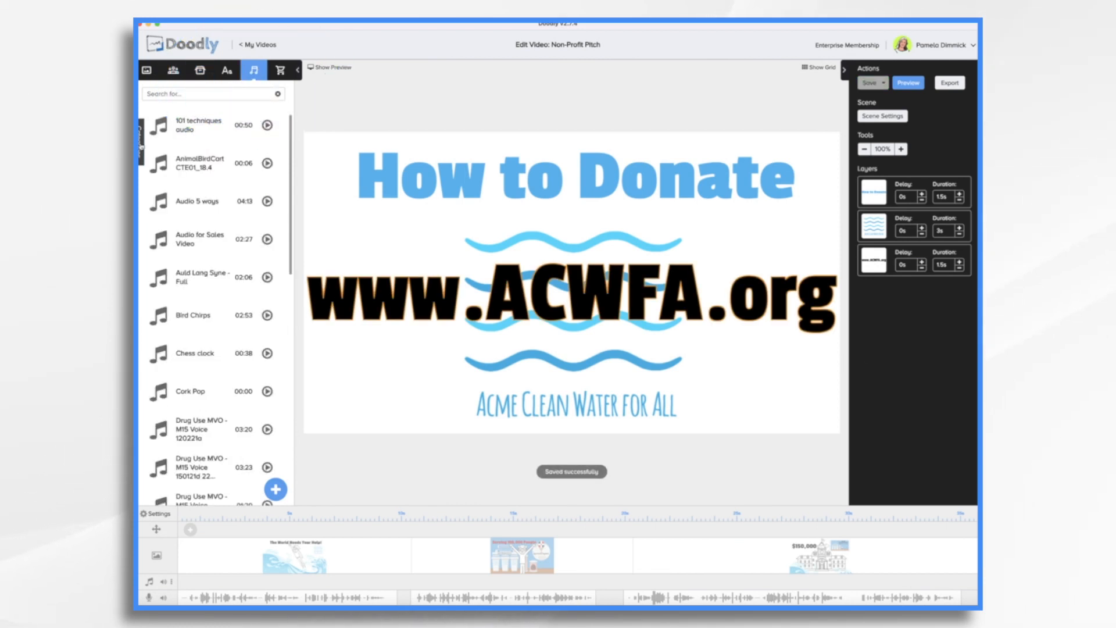
{"action": "left_click", "coordinate": [253, 70]}
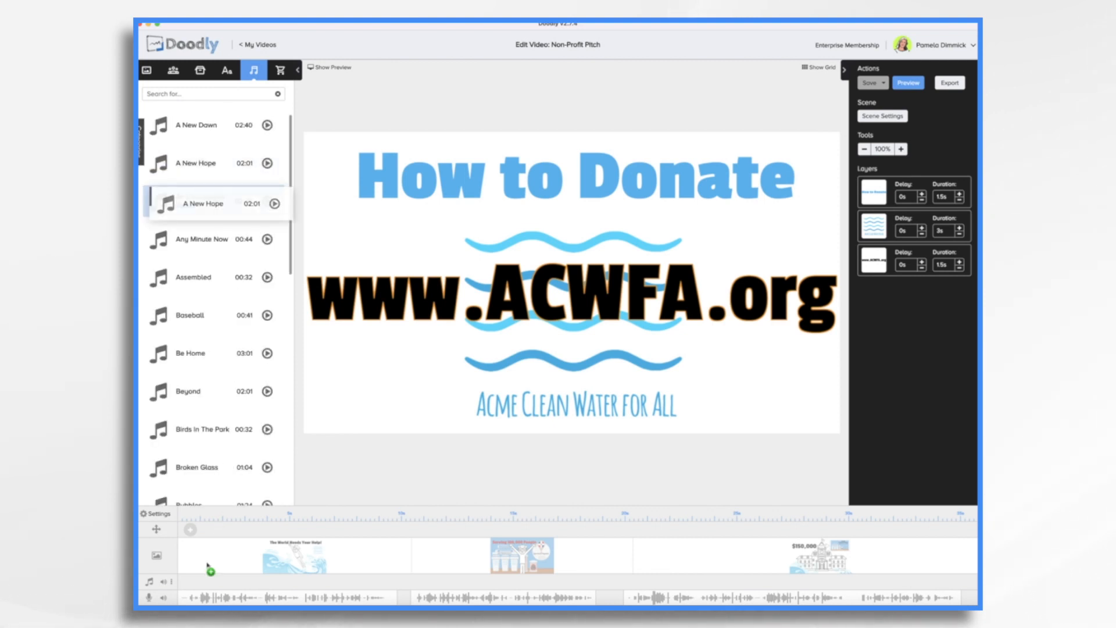
{"action": "left_click_drag", "start_coordinate": [203, 202], "coordinate": [302, 569]}
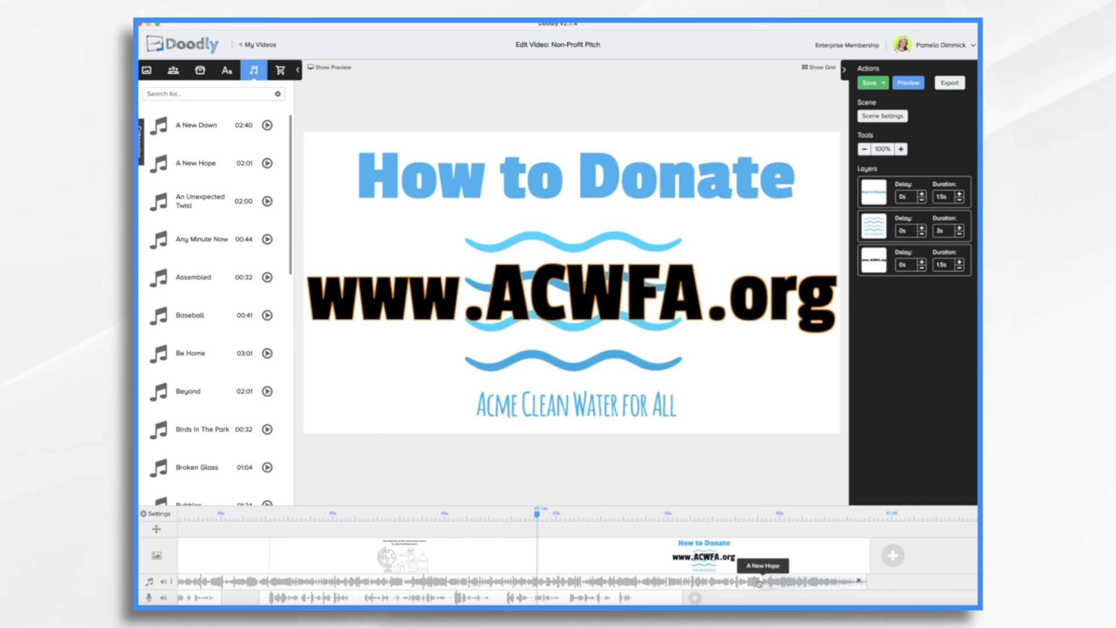
{"action": "mouse_move", "coordinate": [544, 512]}
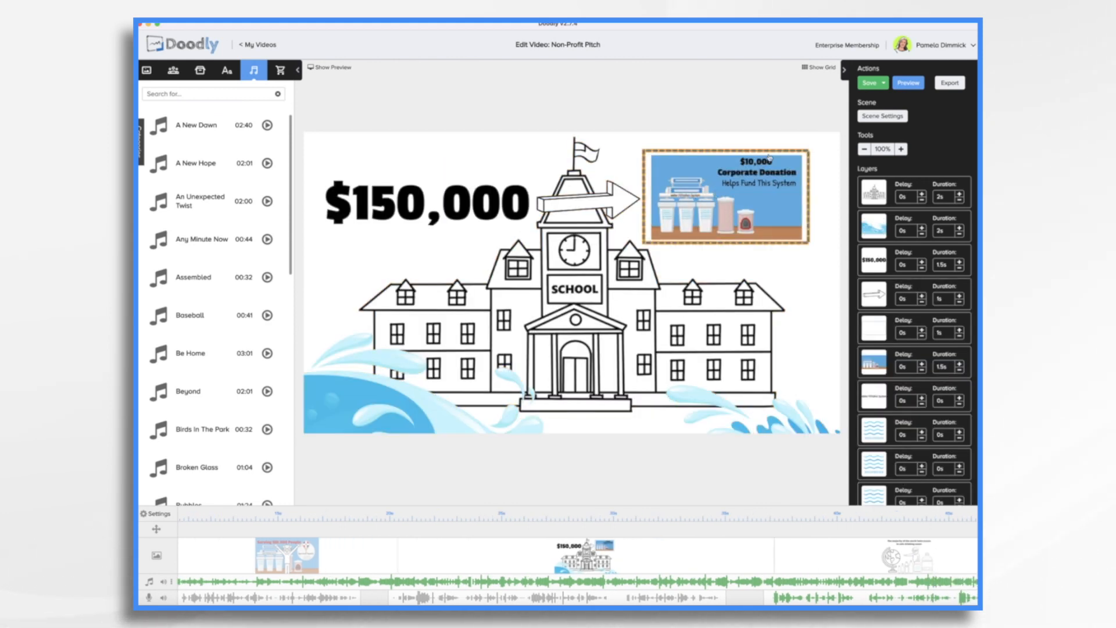
- Add a Pan & Zoom camera move on the $150,000 school scene
{"action": "left_click", "coordinate": [871, 83]}
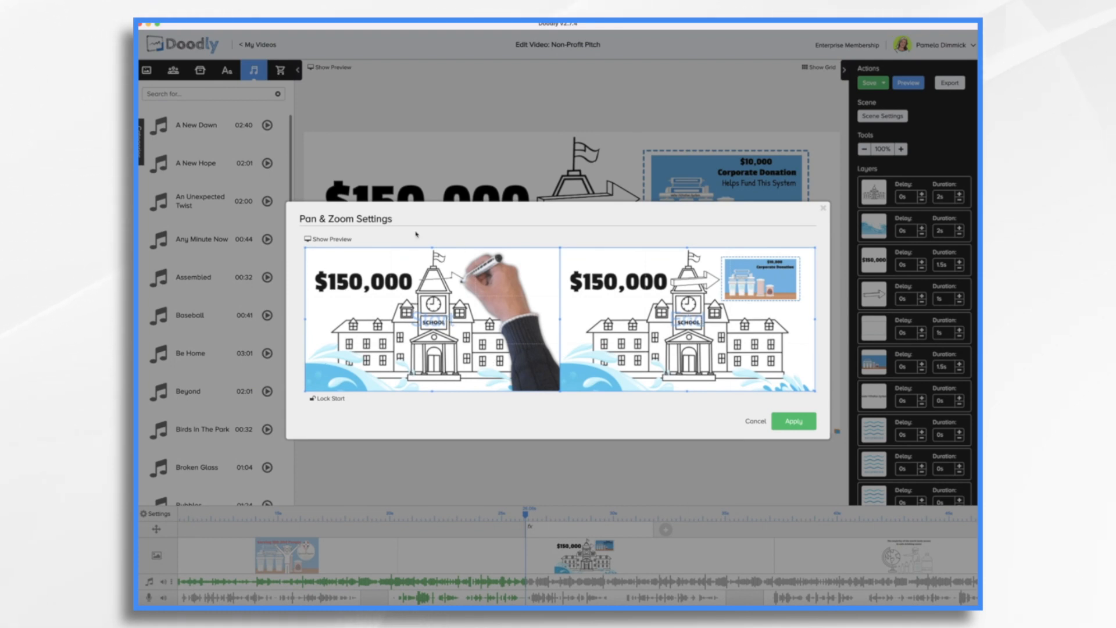
{"action": "mouse_move", "coordinate": [620, 362]}
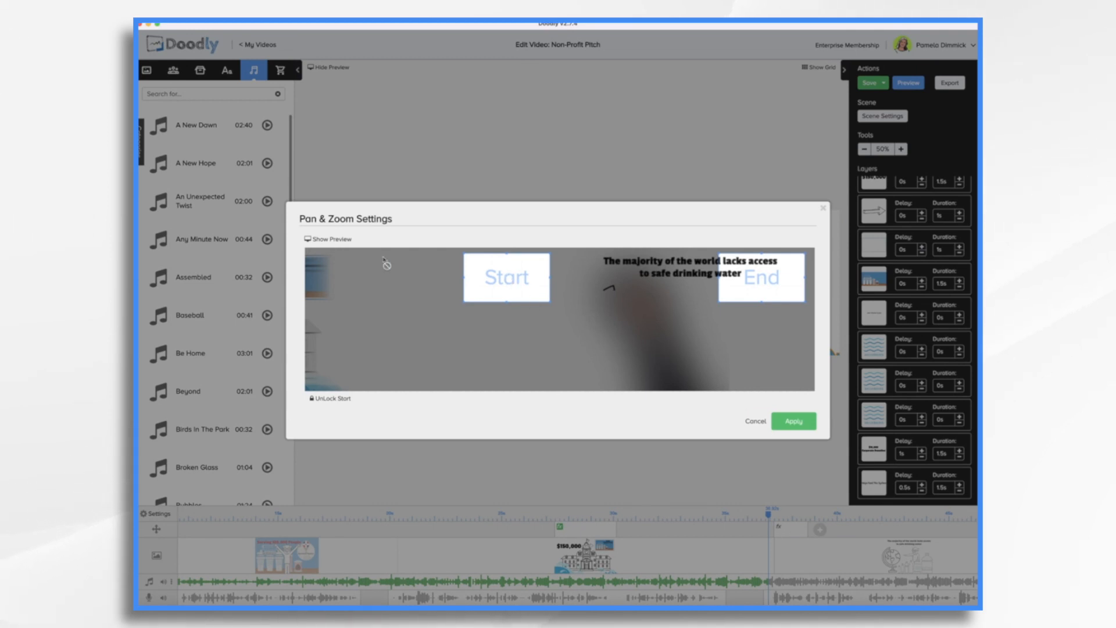
{"action": "mouse_move", "coordinate": [568, 332]}
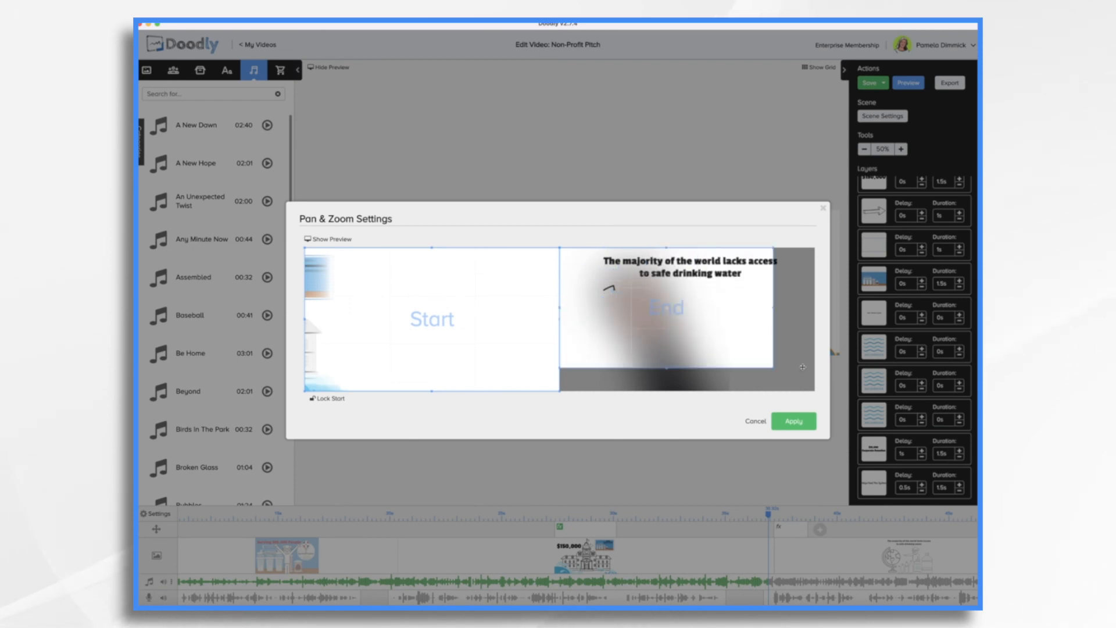
- Apply the start and end camera framings over the safe drinking water caption
{"action": "left_click", "coordinate": [793, 421]}
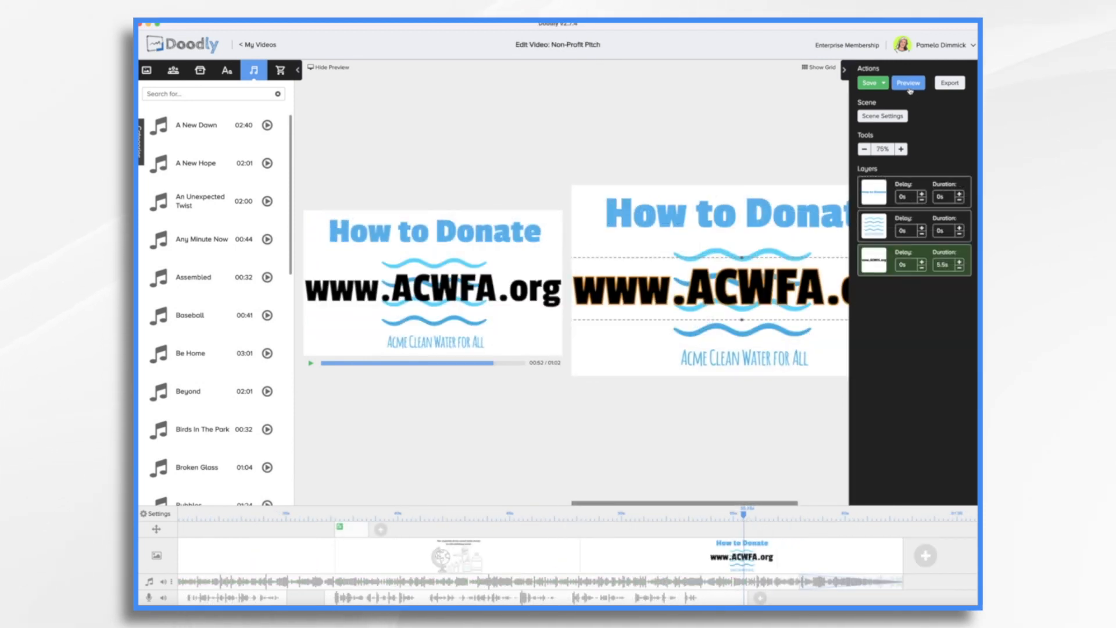
- Start a full preview of the whiteboard video from the opening scene
{"action": "left_click", "coordinate": [908, 83]}
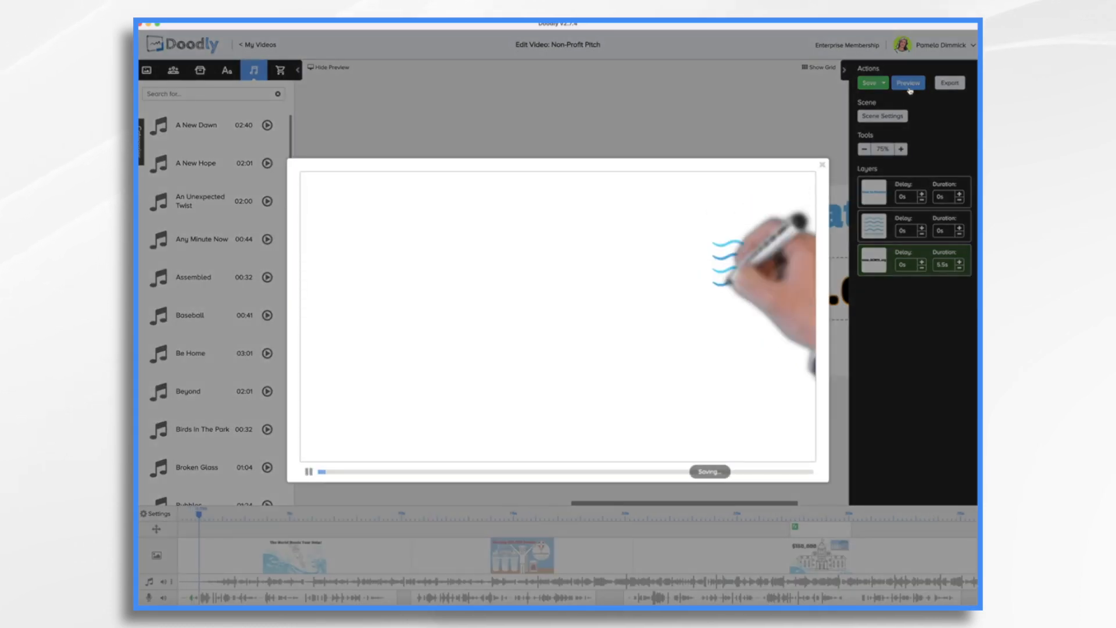